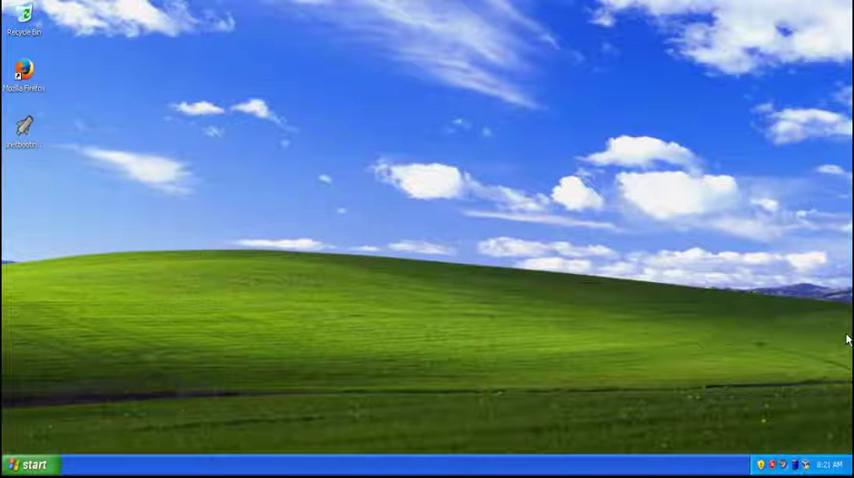
pyautogui.moveTo(482, 328)
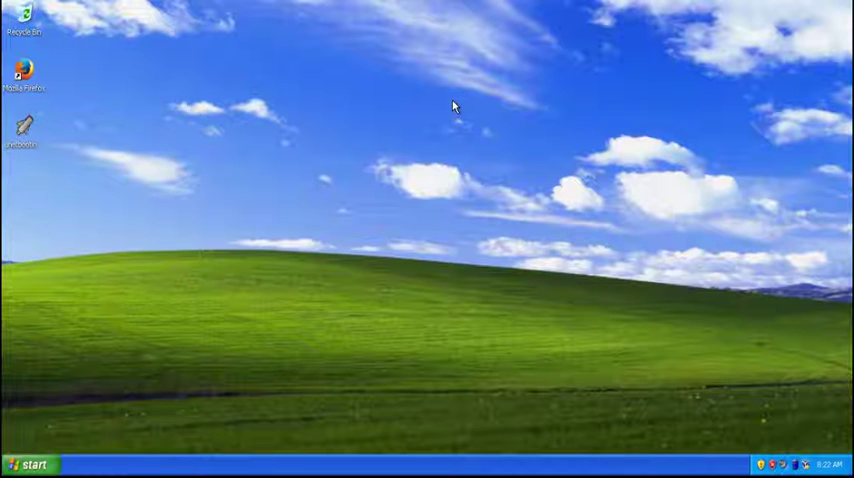
pyautogui.moveTo(87, 15)
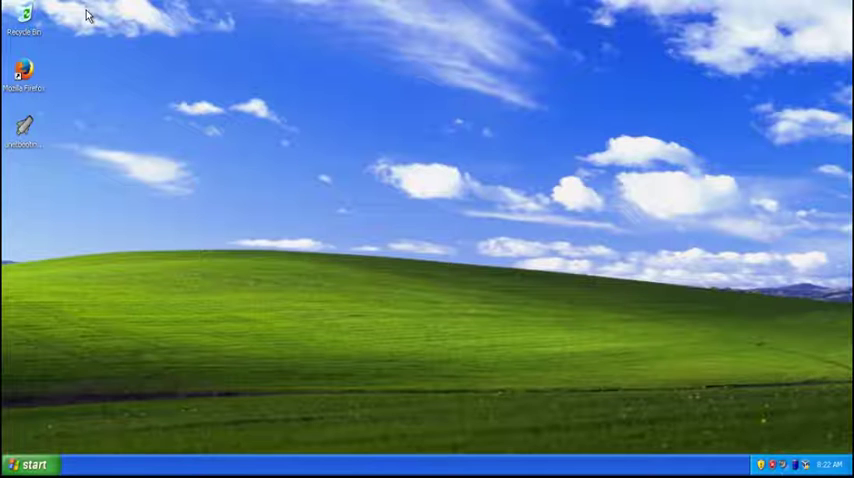
pyautogui.moveTo(167, 123)
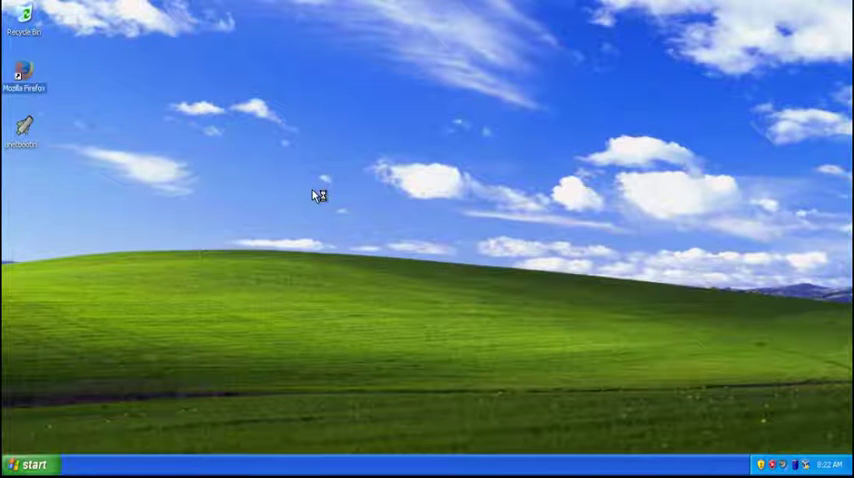
pyautogui.moveTo(217, 97)
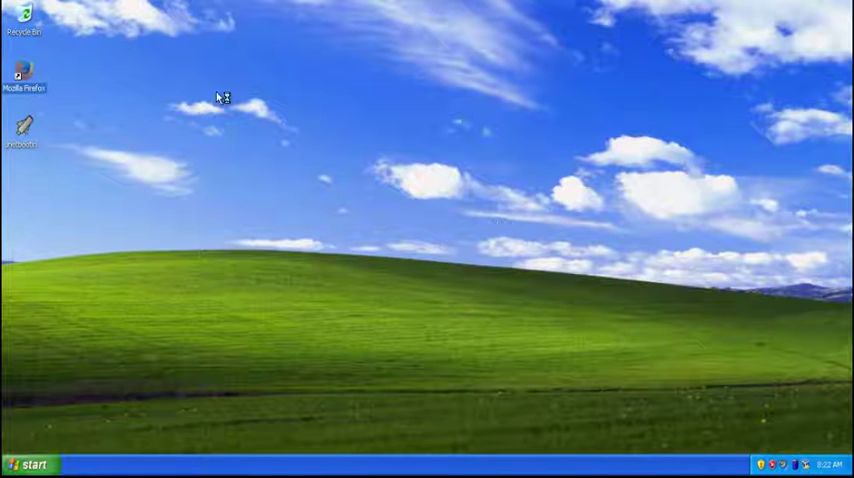
# Launch Firefox, search Google for manjaro linux and follow the manjaro.org result.
pyautogui.doubleClick(21, 78)
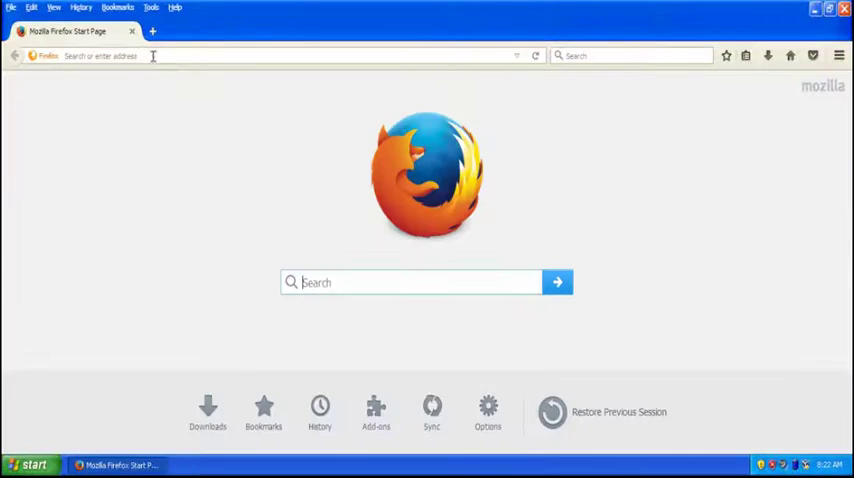
pyautogui.write('manjaro linux')
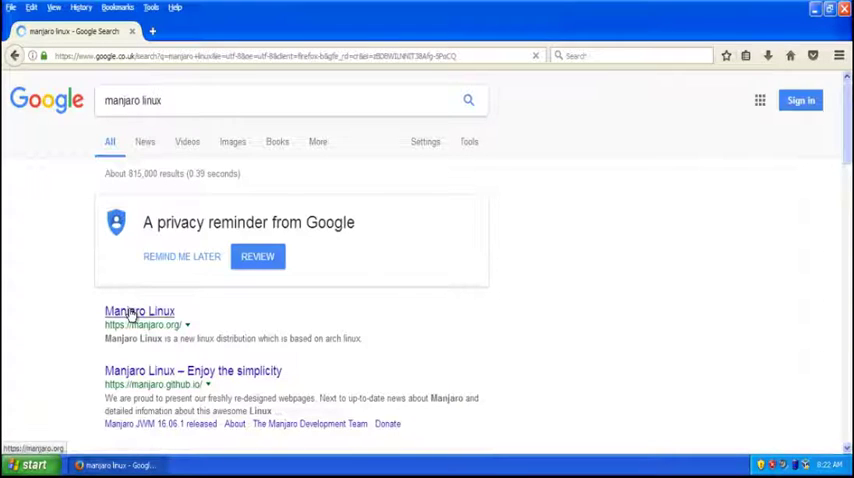
pyautogui.click(137, 311)
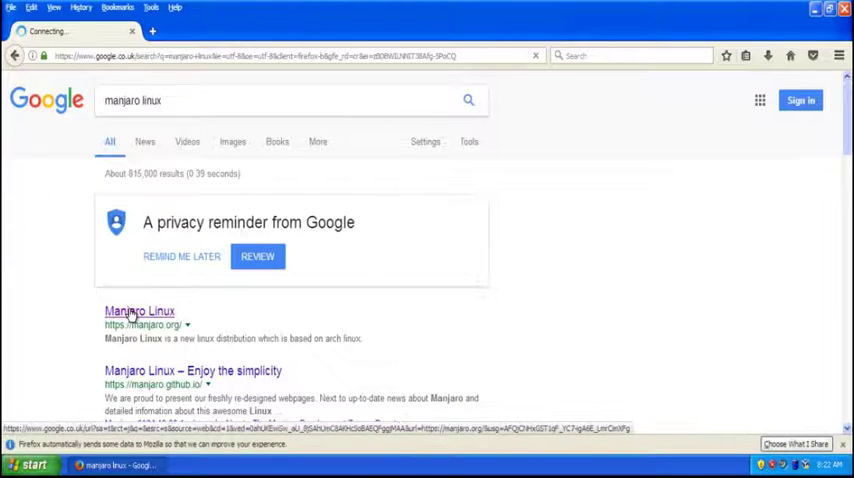
pyautogui.click(134, 311)
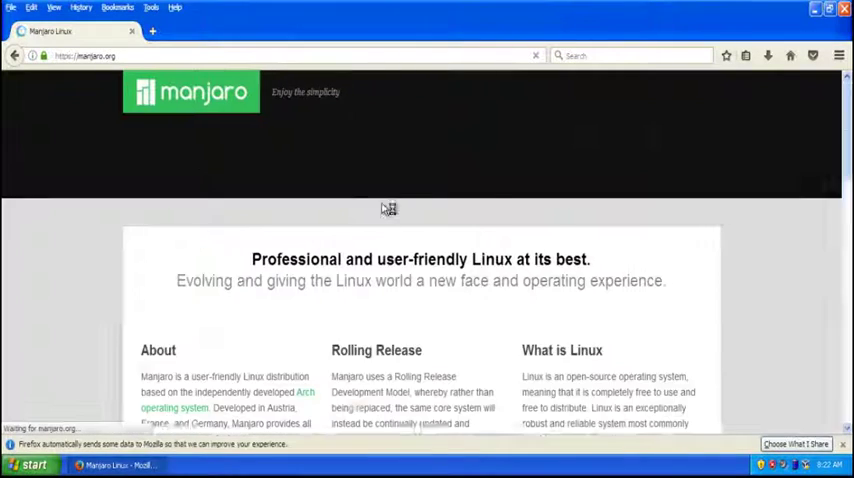
# Go to the Get Manjaro download page and scroll down to the edition listings.
pyautogui.click(467, 133)
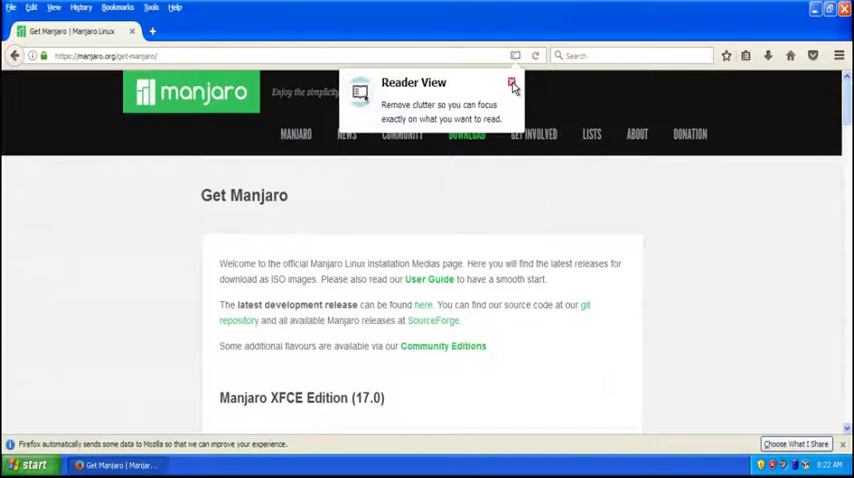
pyautogui.scroll(-3)
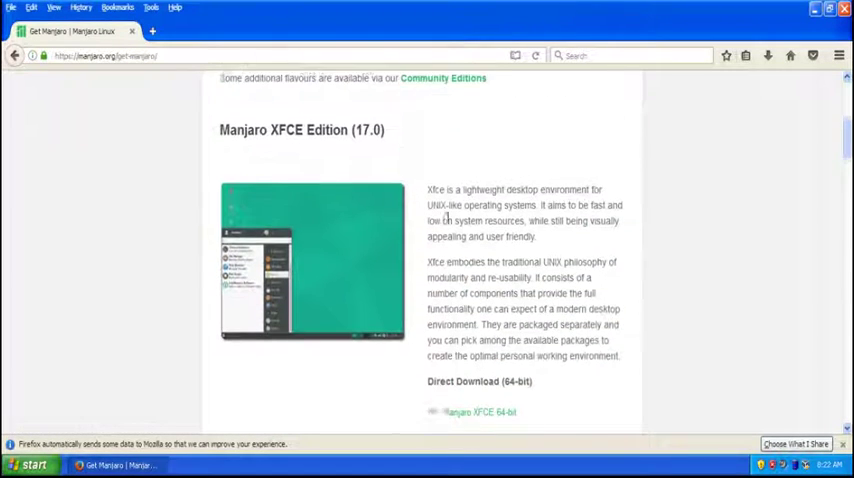
pyautogui.scroll(-3)
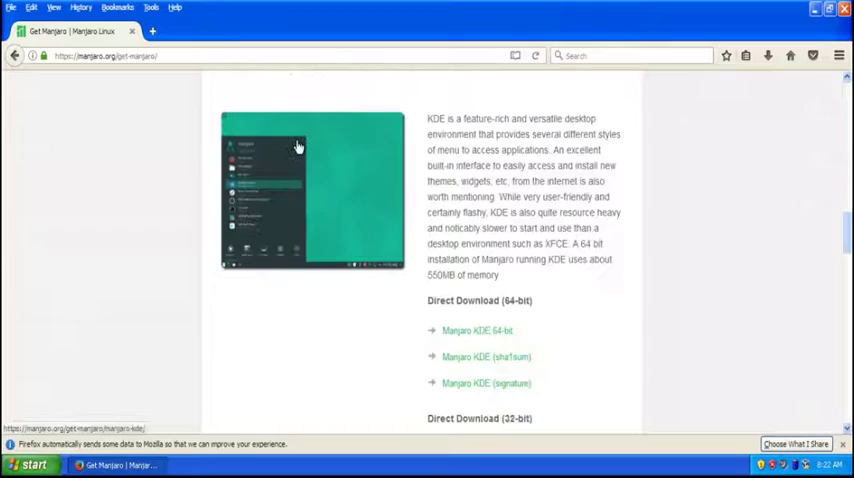
pyautogui.scroll(-3)
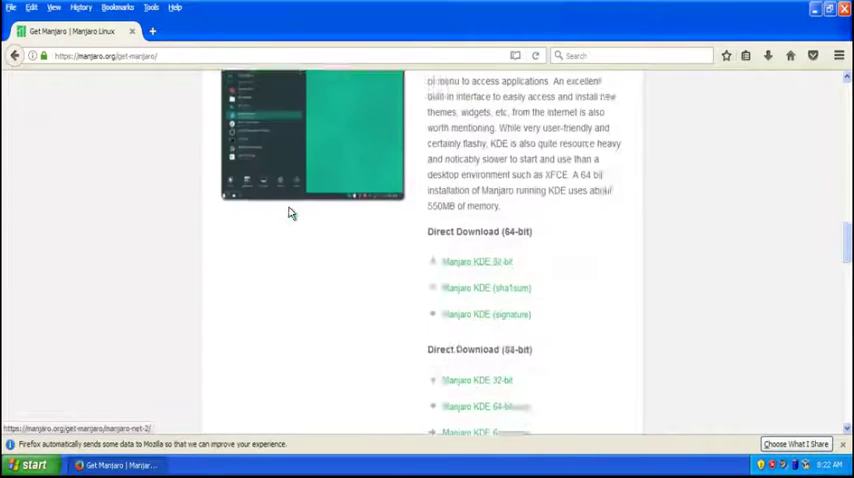
pyautogui.scroll(-3)
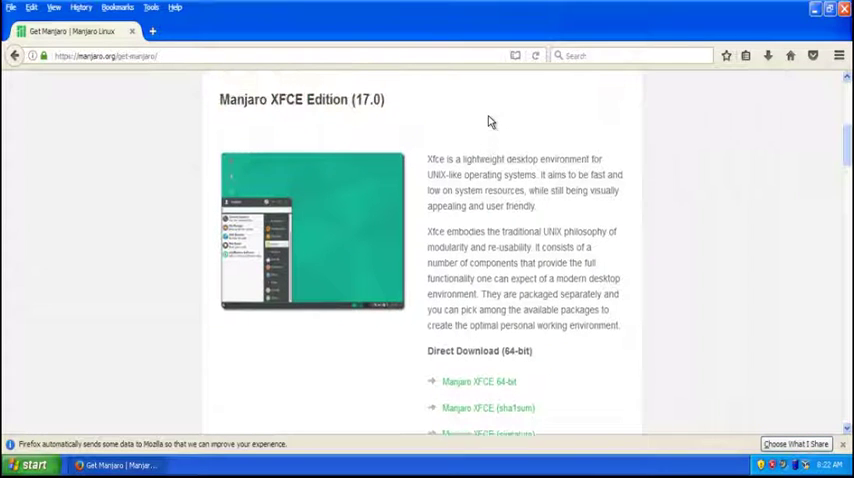
pyautogui.scroll(-3)
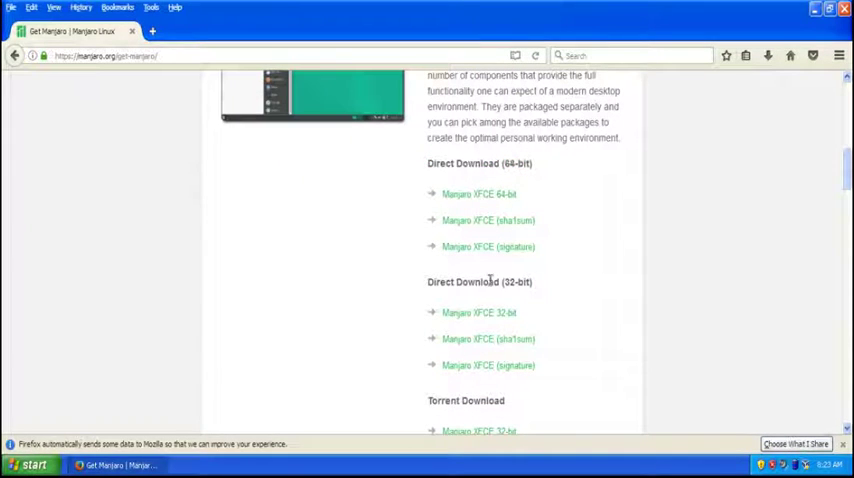
# Reach the Manjaro XFCE 17.0 direct download links for 64-bit and 32-bit.
pyautogui.doubleClick(517, 281)
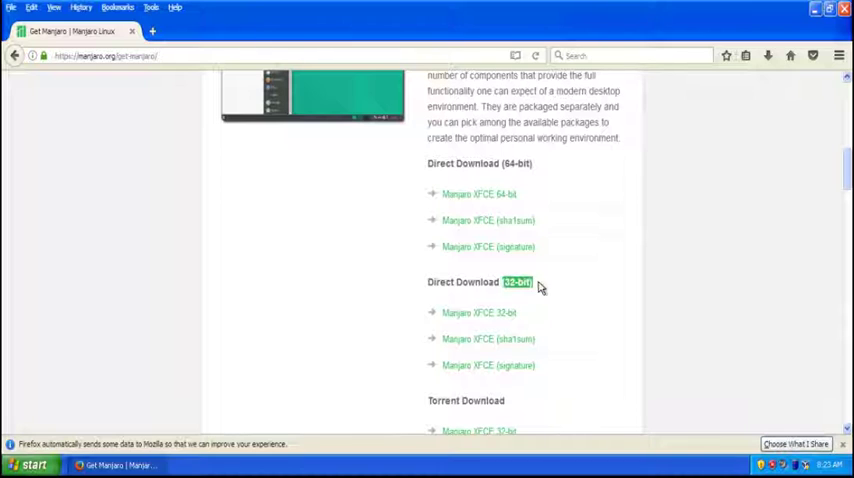
pyautogui.moveTo(535, 328)
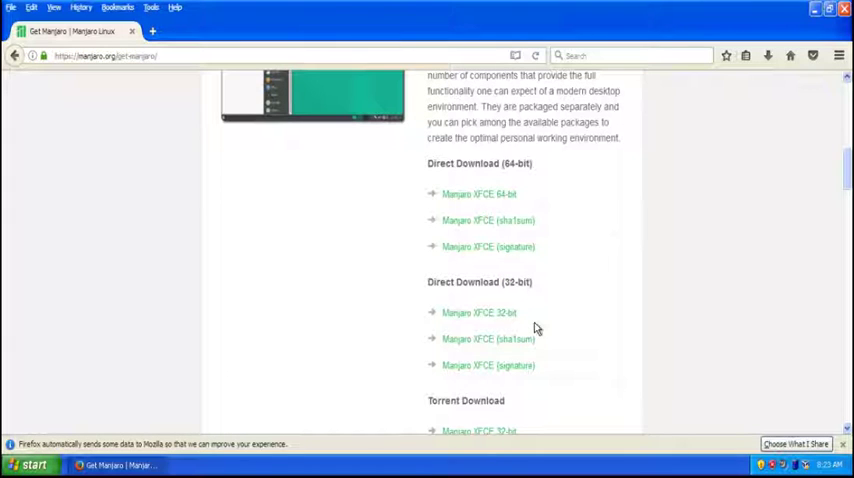
pyautogui.scroll(-3)
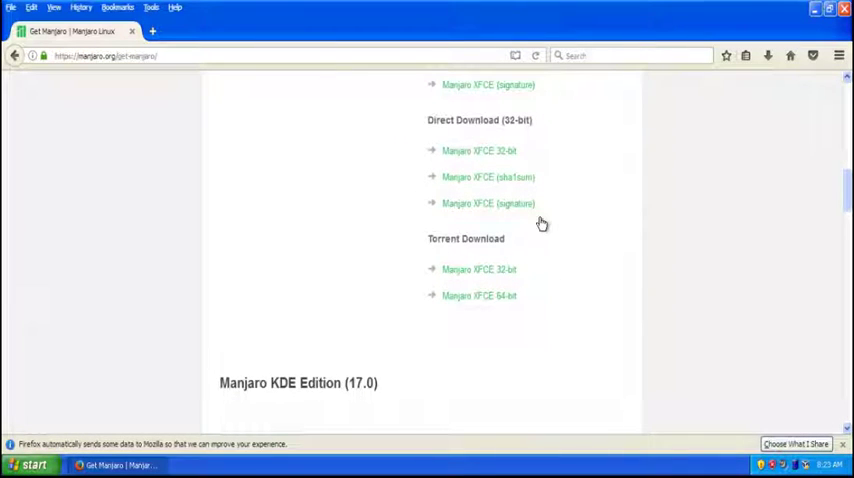
pyautogui.moveTo(563, 308)
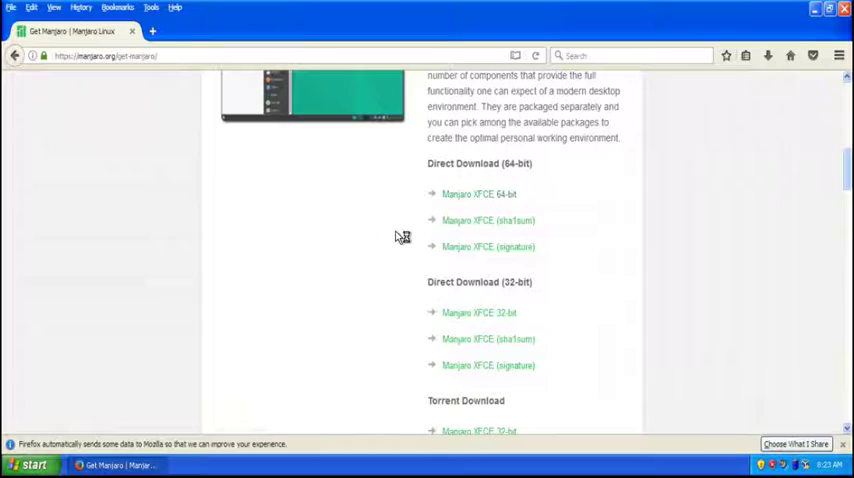
pyautogui.click(478, 193)
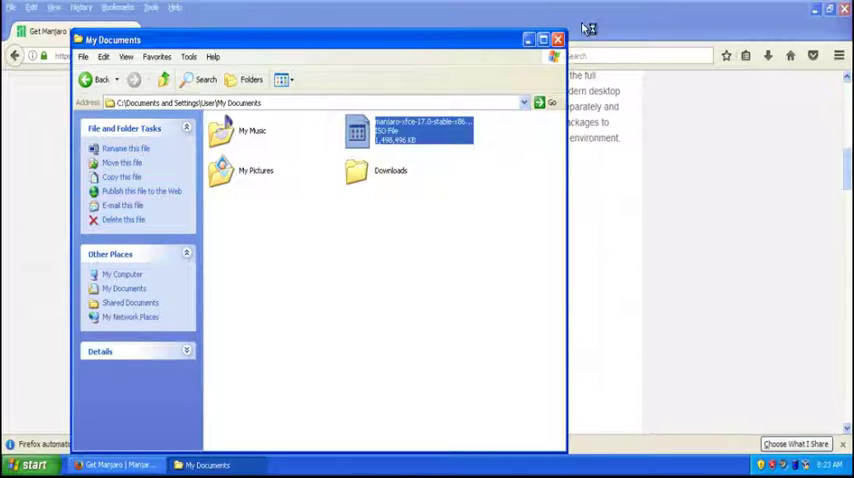
pyautogui.click(553, 38)
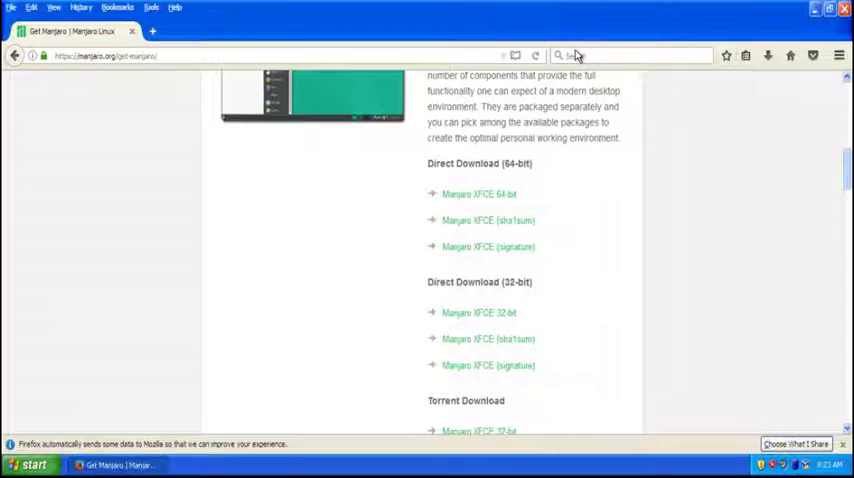
# Search for unetbootin from Firefox's search bar to reach unetbootin.github.io.
pyautogui.write('unetbootin')
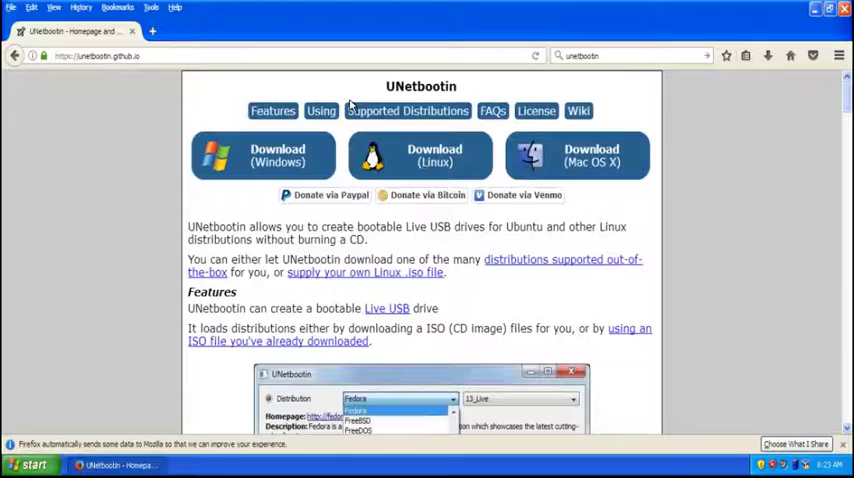
# Launch UNetbootin from the Windows XP Start menu.
pyautogui.click(33, 464)
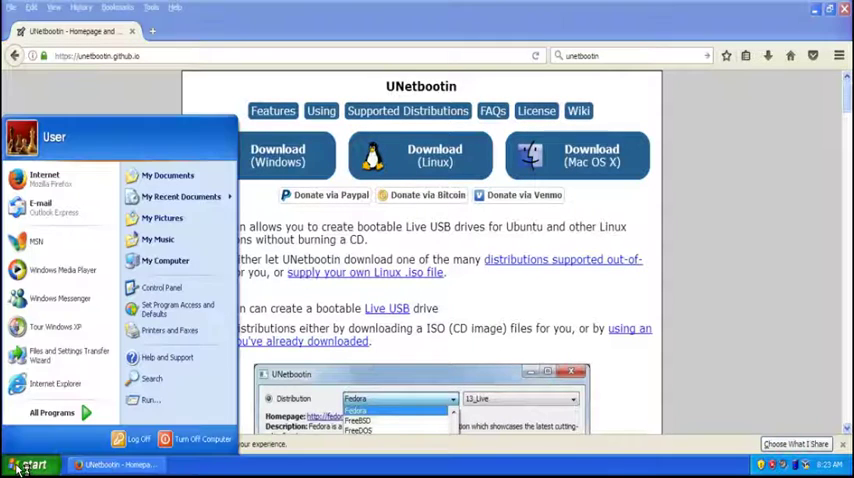
pyautogui.click(165, 260)
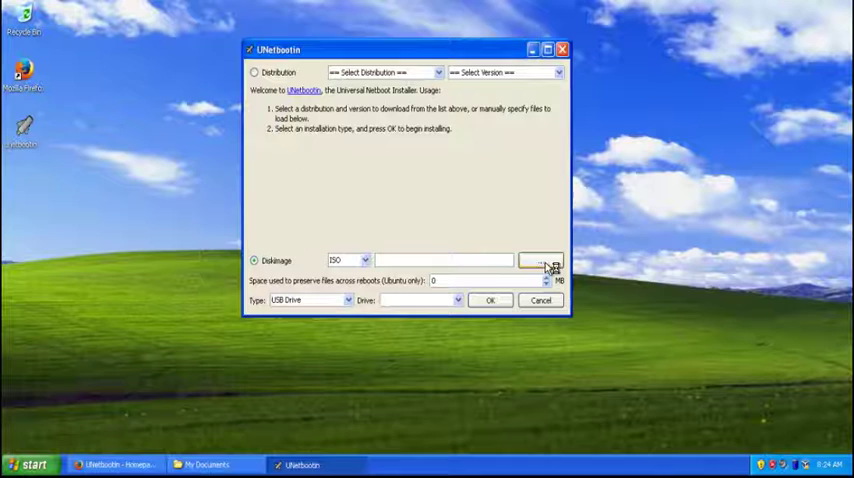
# Load the Manjaro XFCE 17.0 ISO from My Documents as the disk image and confirm with OK.
pyautogui.click(548, 261)
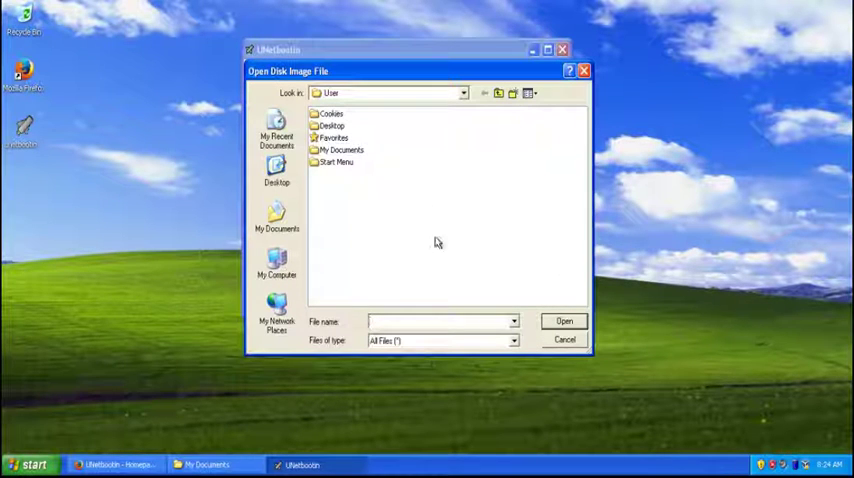
pyautogui.moveTo(367, 156)
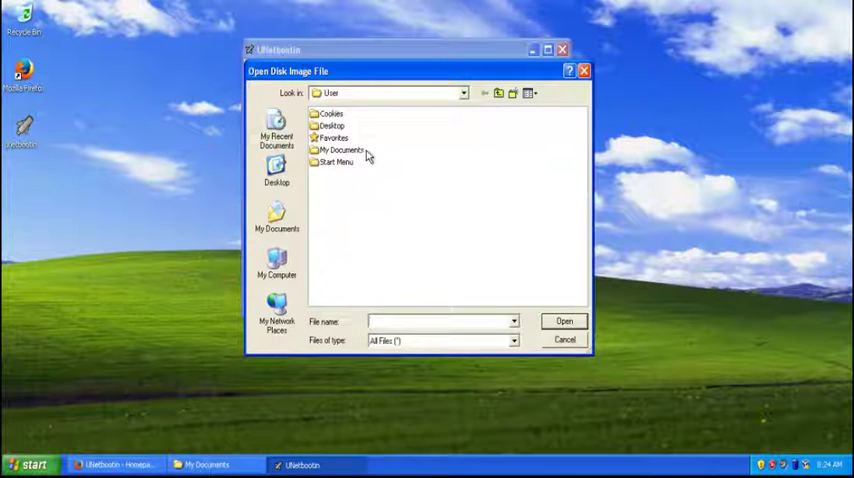
pyautogui.doubleClick(344, 149)
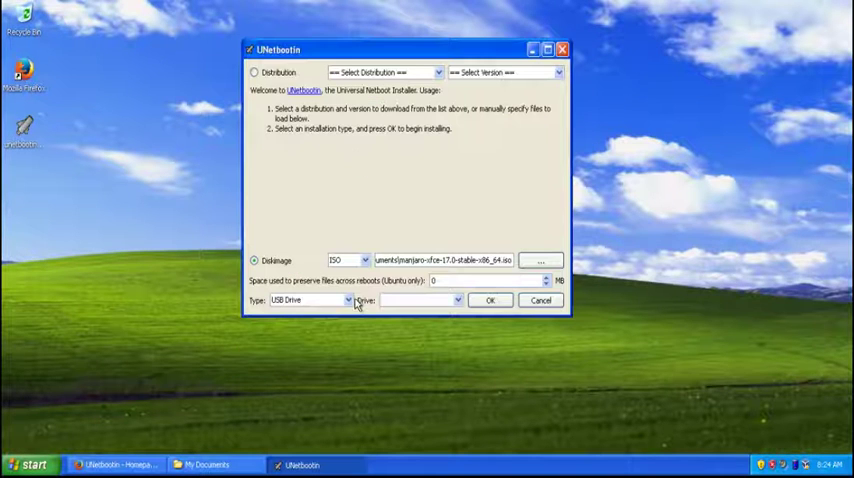
pyautogui.moveTo(437, 303)
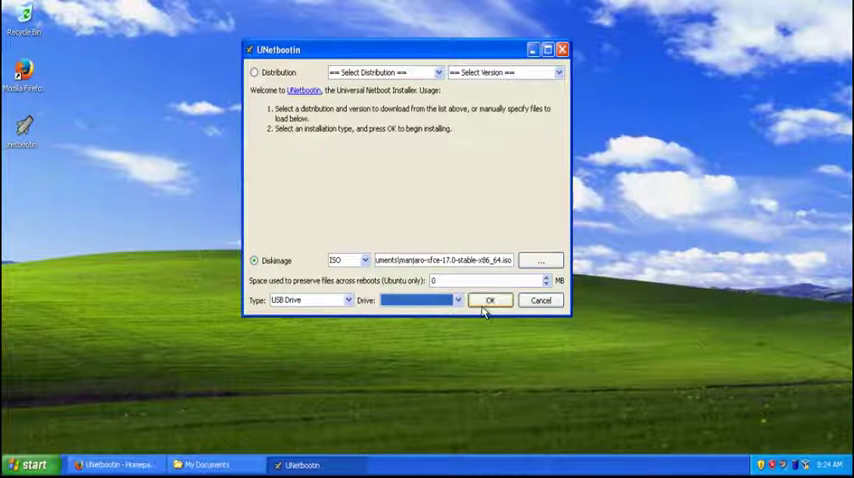
pyautogui.click(492, 300)
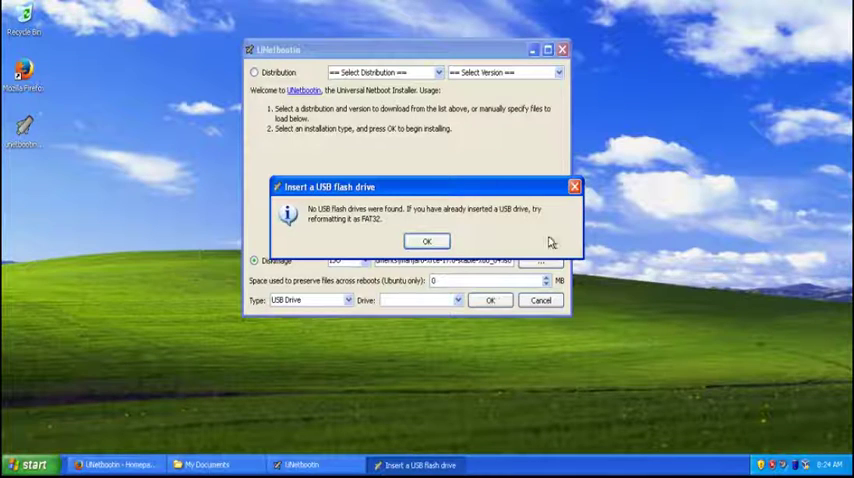
pyautogui.moveTo(199, 32)
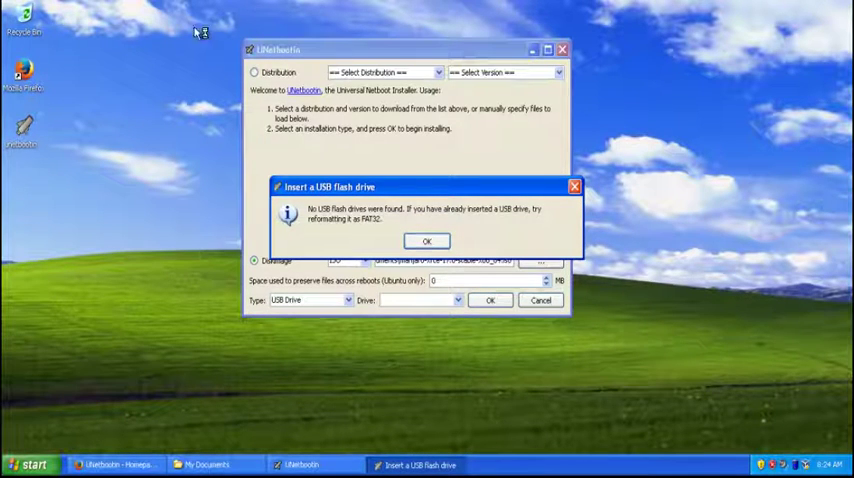
pyautogui.moveTo(428, 241)
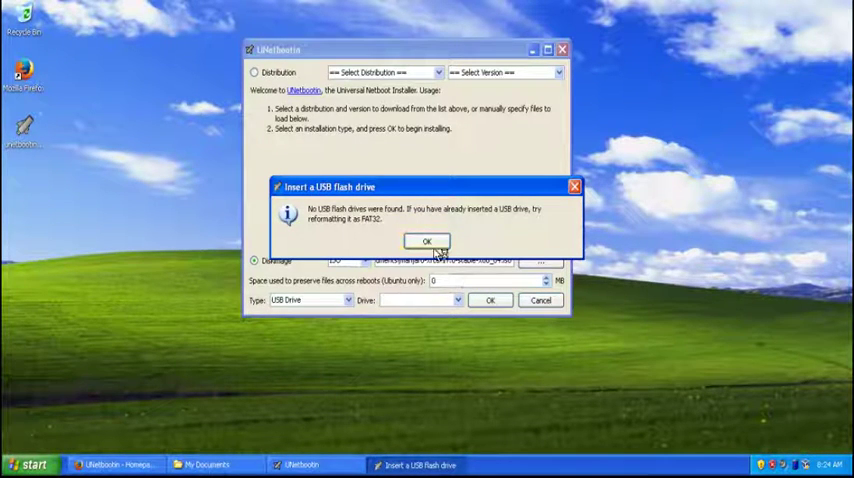
# Cancel UNetbootin and shut Windows XP down via Start > Turn Off Computer.
pyautogui.click(428, 240)
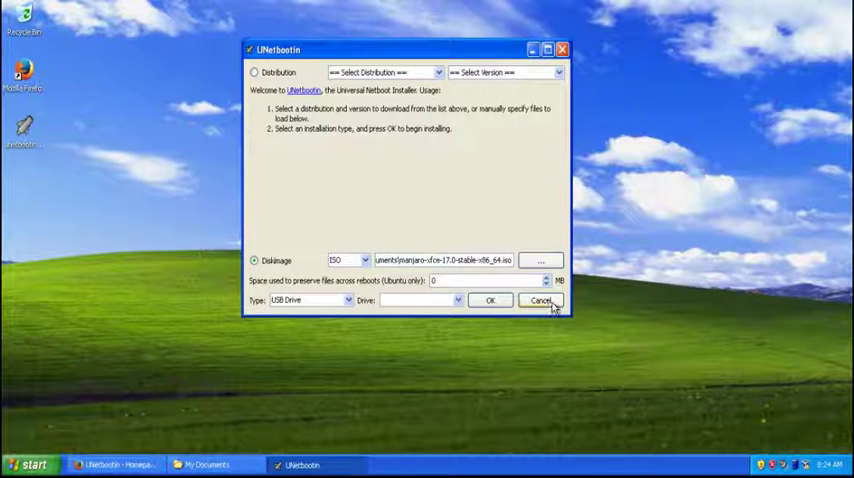
pyautogui.click(37, 456)
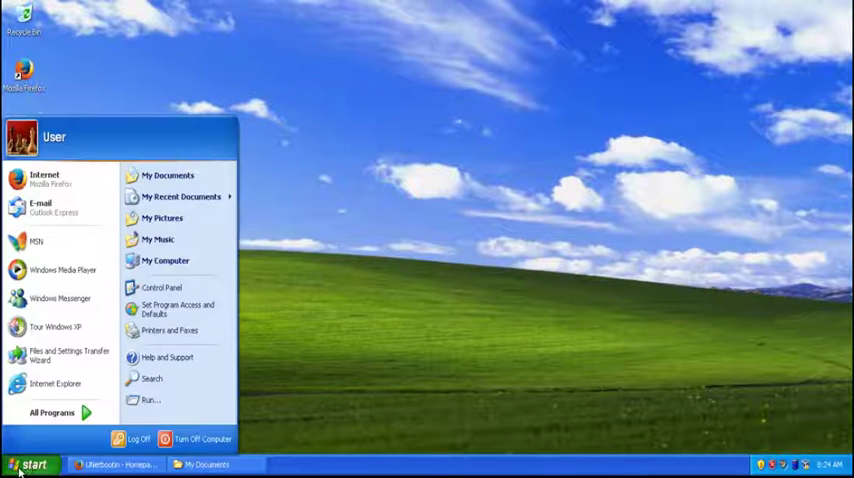
pyautogui.click(197, 435)
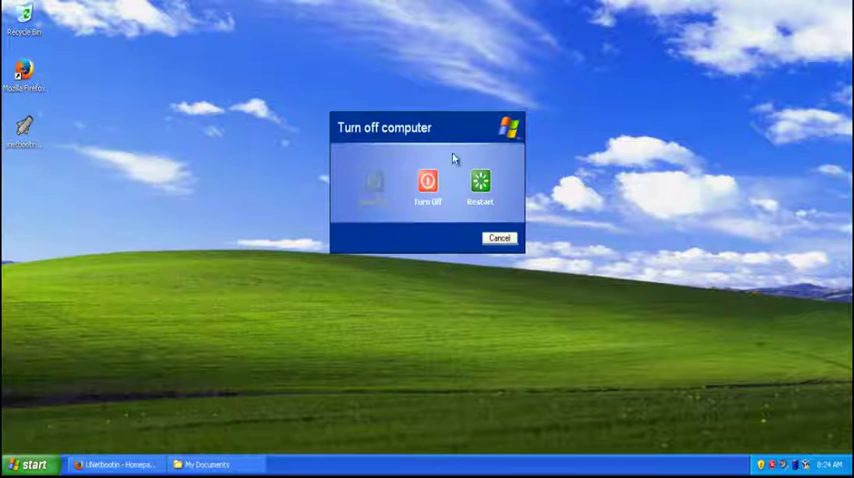
pyautogui.click(504, 239)
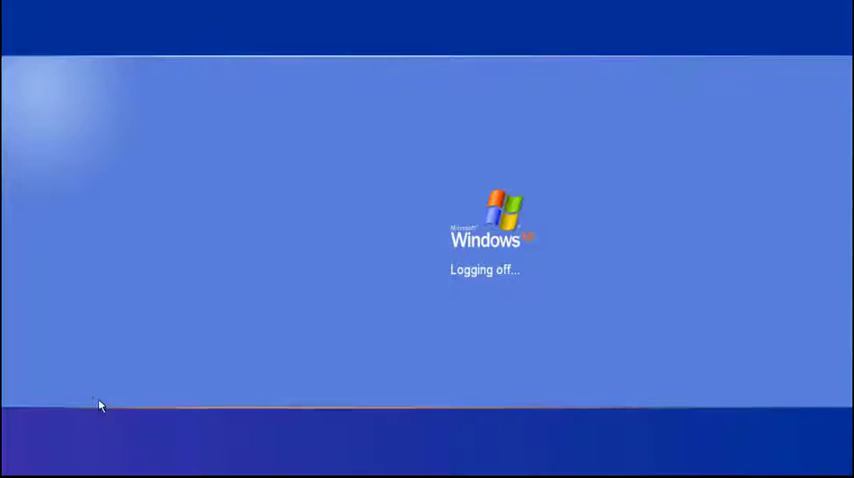
pyautogui.moveTo(540, 433)
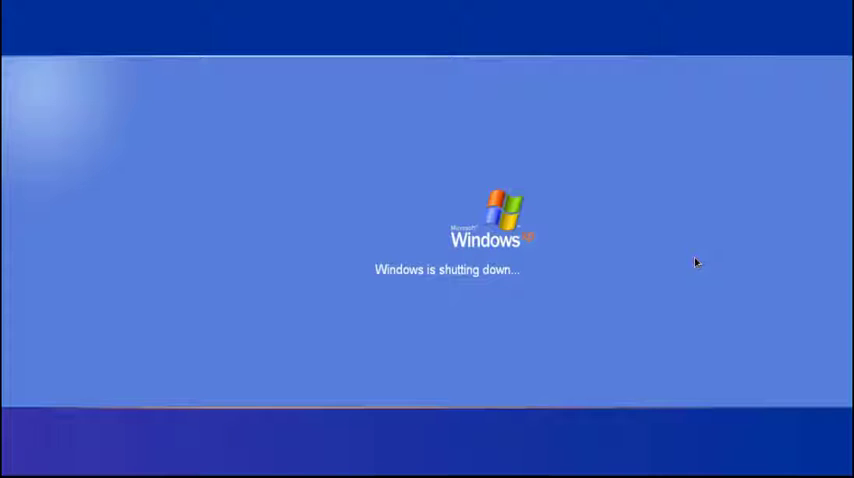
pyautogui.moveTo(670, 375)
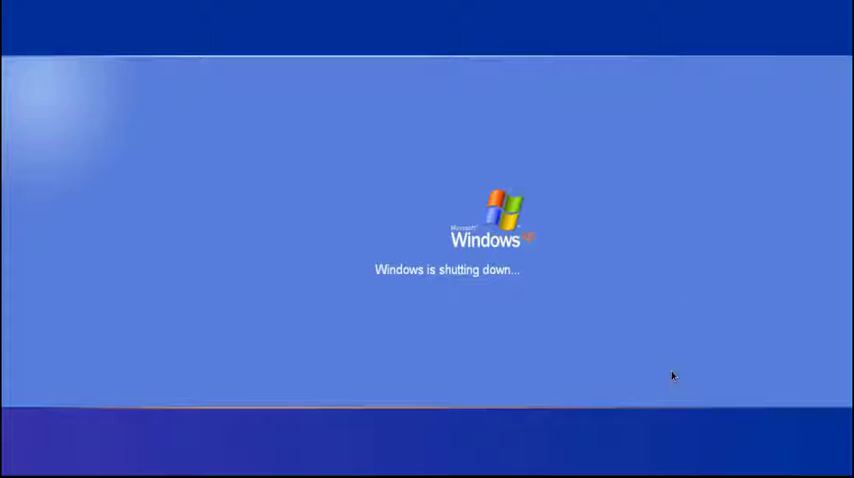
pyautogui.moveTo(686, 390)
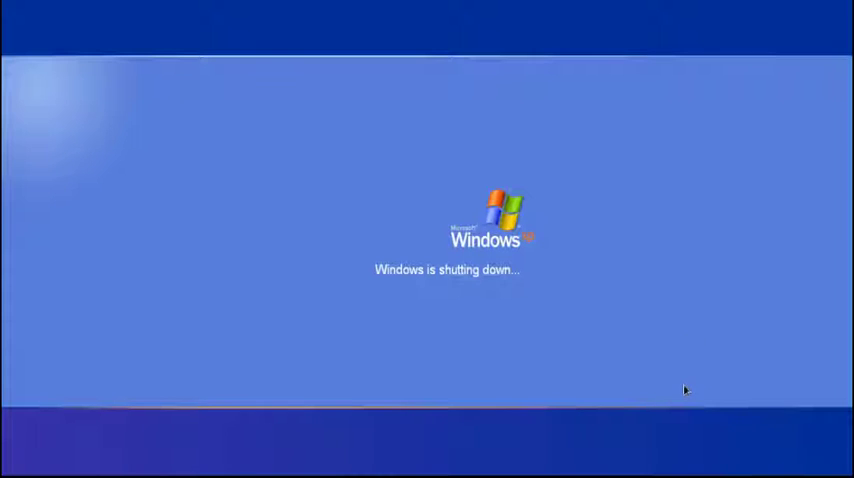
pyautogui.moveTo(693, 386)
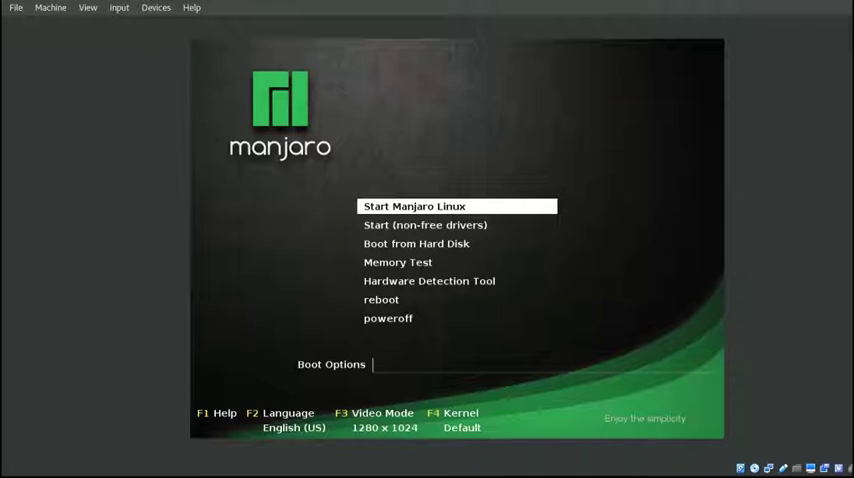
# Boot the standard Start Manjaro Linux entry instead of the non-free drivers option.
pyautogui.press('Down')
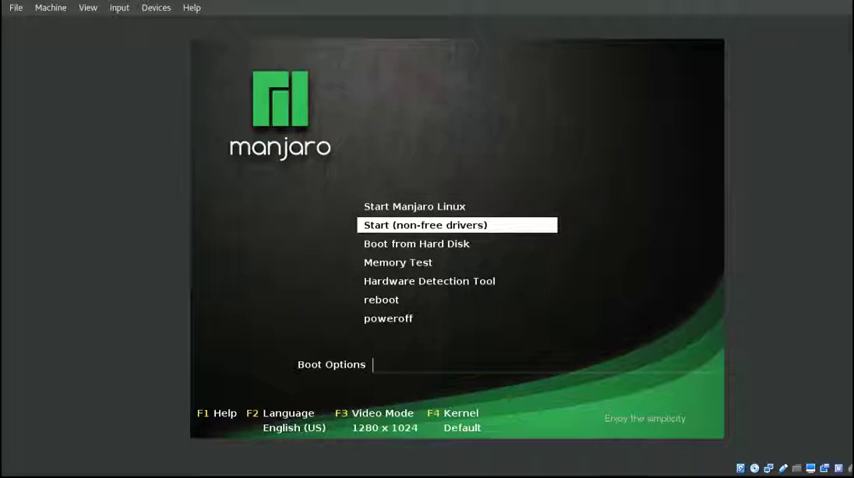
pyautogui.press('Up')
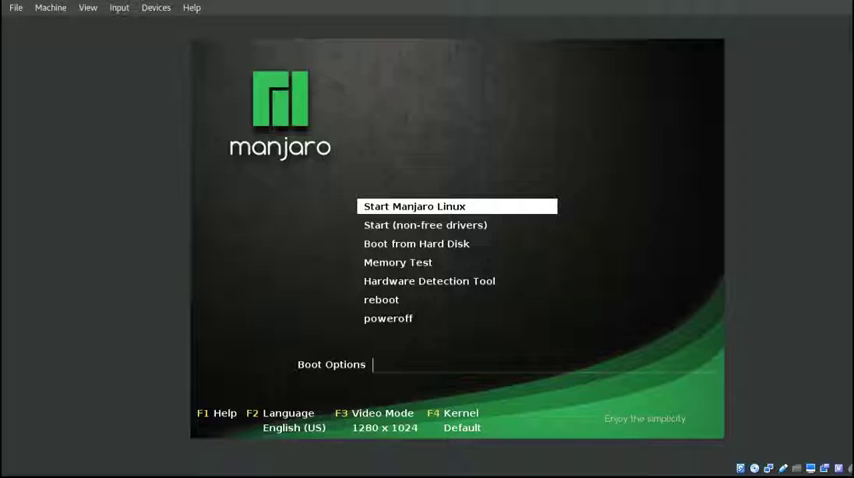
pyautogui.press('Return')
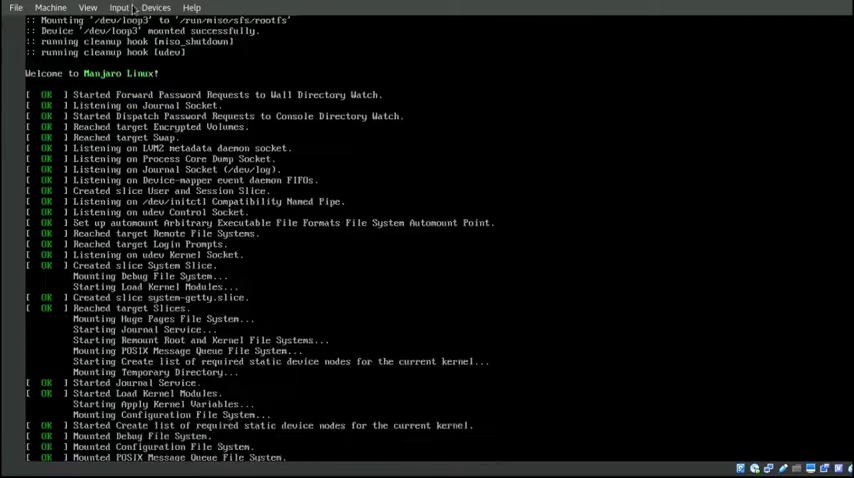
# Wait while the live Manjaro system finishes booting in the Boot Camp VM.
pyautogui.scroll(-3)
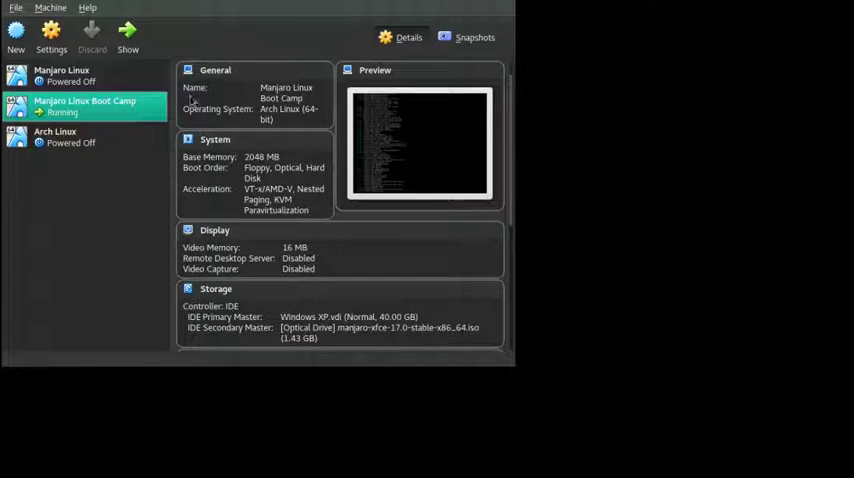
pyautogui.moveTo(80, 332)
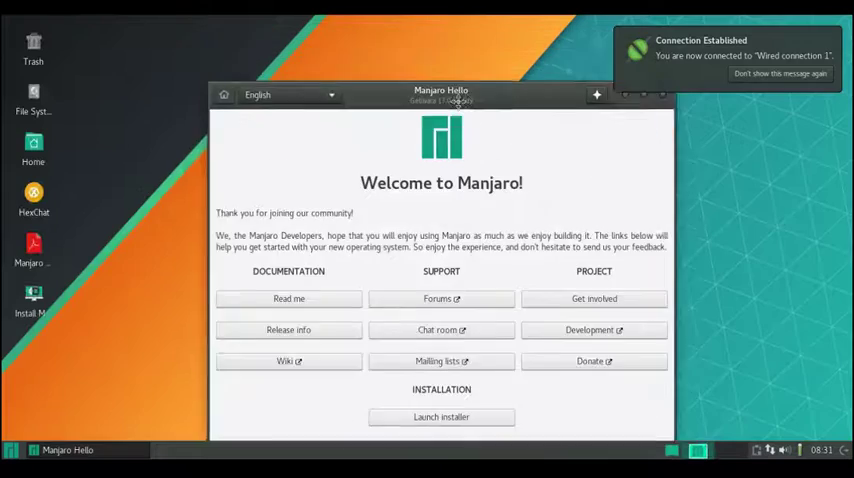
# Move the Manjaro Hello welcome window aside and close it.
pyautogui.moveTo(440, 92); pyautogui.dragTo(340, 48)
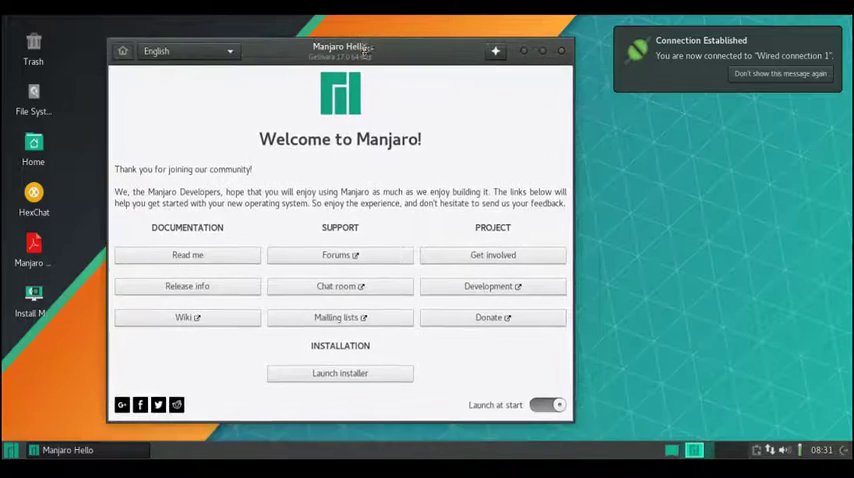
pyautogui.click(554, 52)
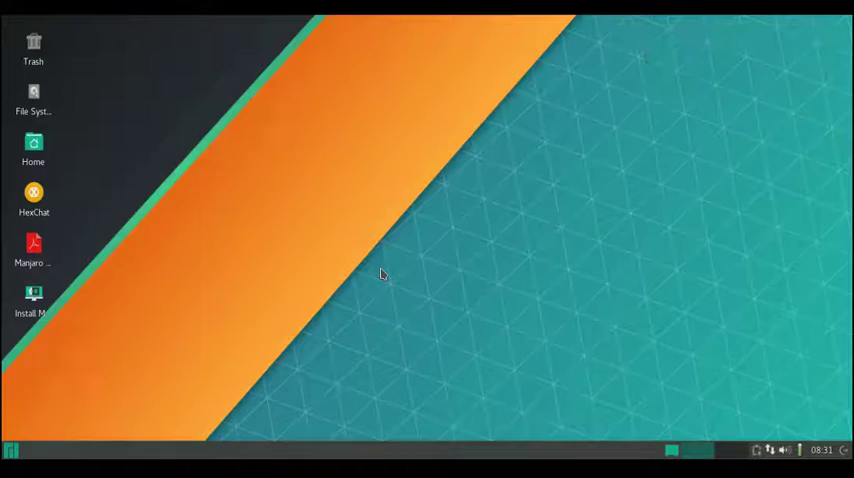
pyautogui.moveTo(368, 375)
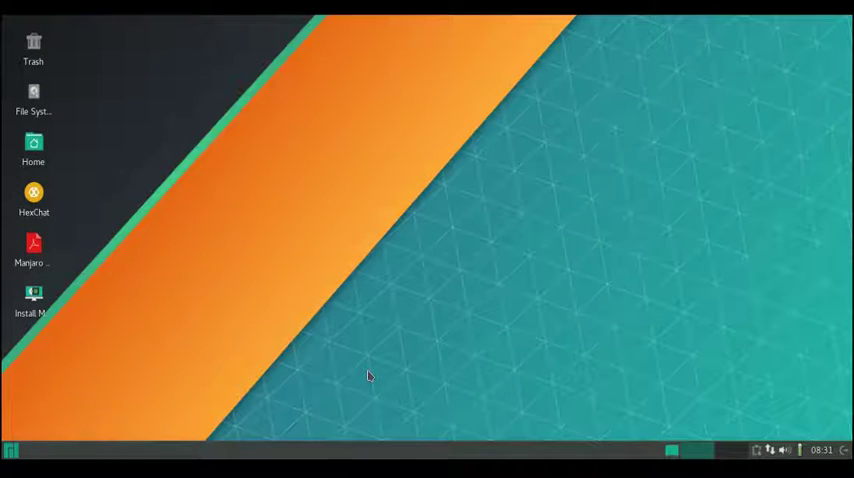
pyautogui.moveTo(329, 360)
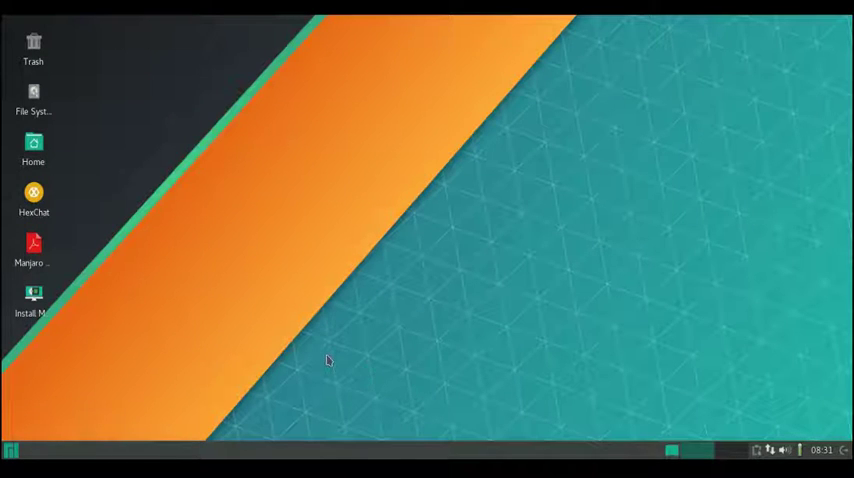
pyautogui.moveTo(33, 293)
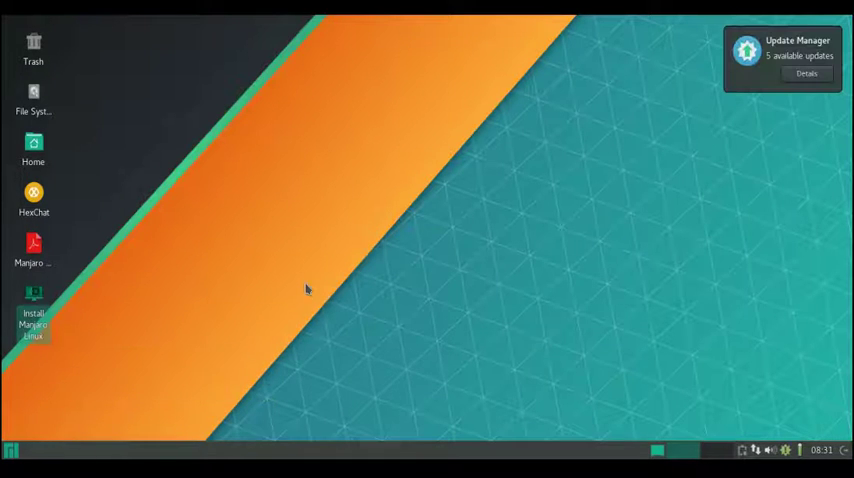
pyautogui.moveTo(38, 323)
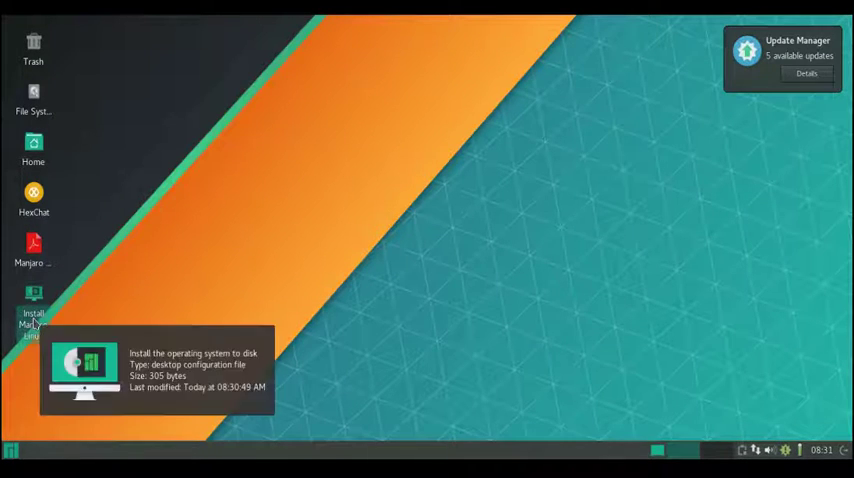
pyautogui.moveTo(95, 248)
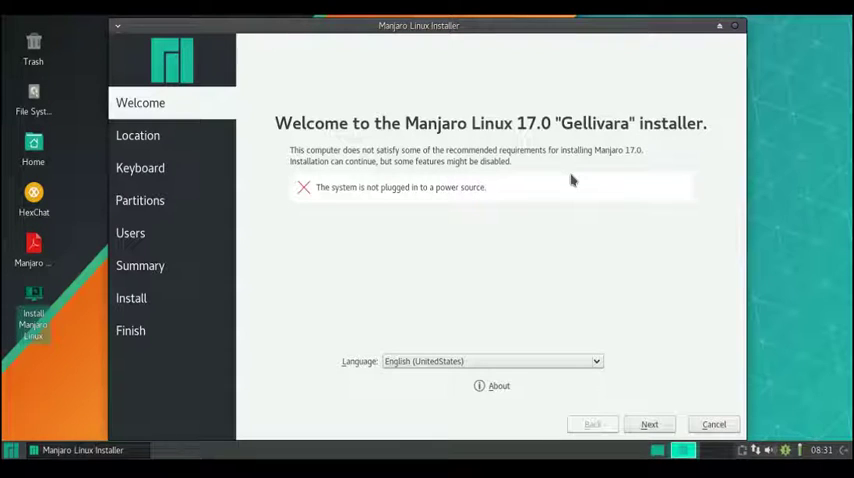
pyautogui.moveTo(482, 36)
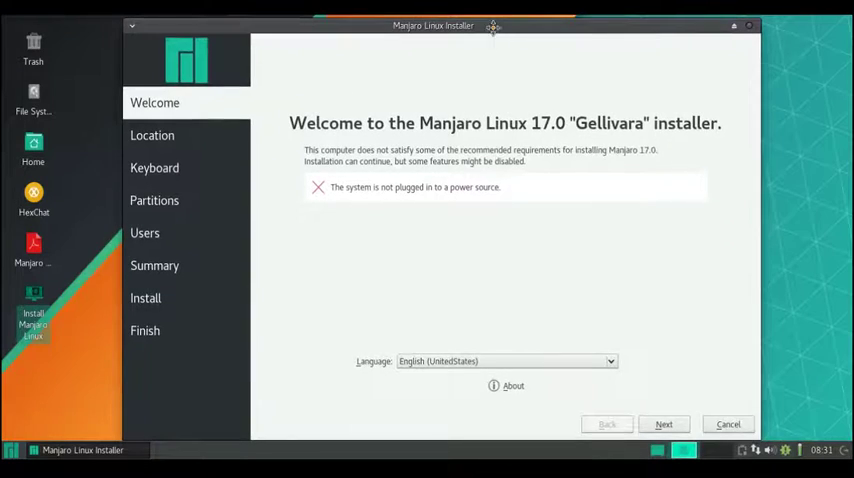
pyautogui.moveTo(451, 364)
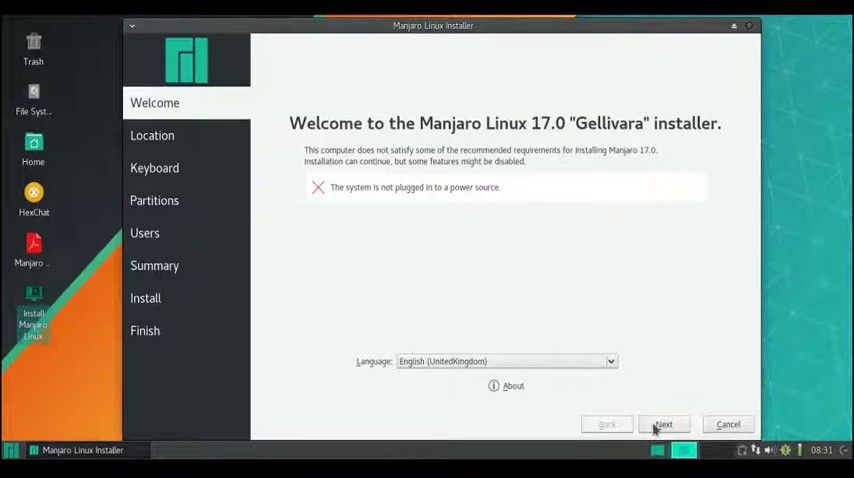
# Accept English (UnitedKingdom) language and English (UK) keyboard, reaching the partitioning step.
pyautogui.click(665, 423)
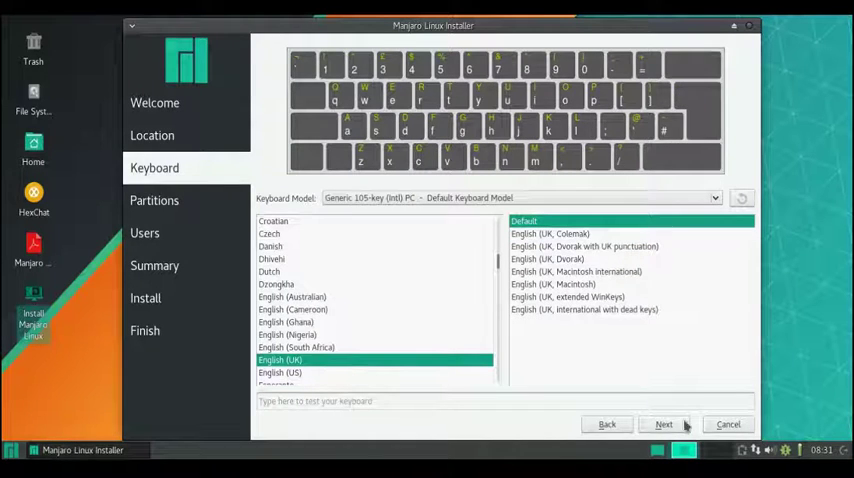
pyautogui.click(666, 424)
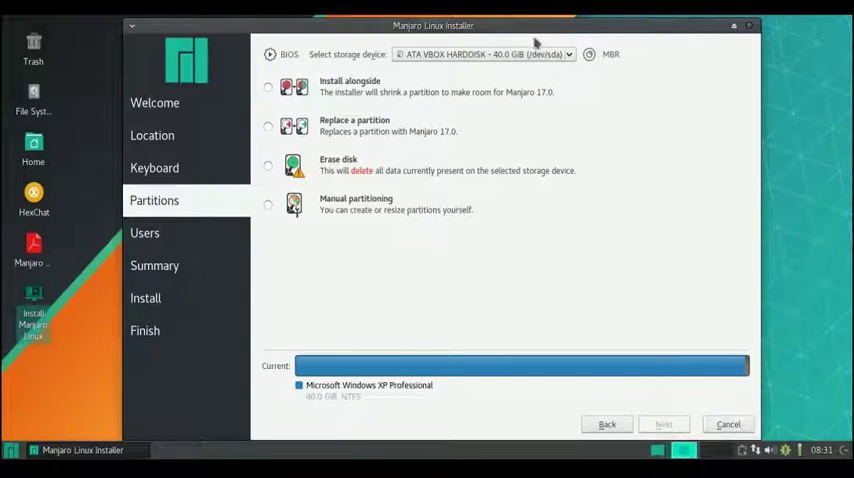
pyautogui.moveTo(425, 123)
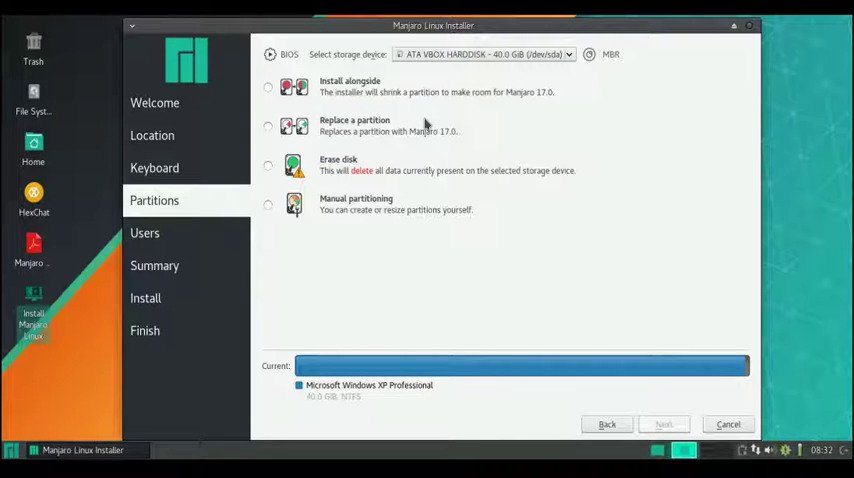
# Try the Replace partition, Erase disk and Install alongside options on the Partitions page.
pyautogui.click(267, 126)
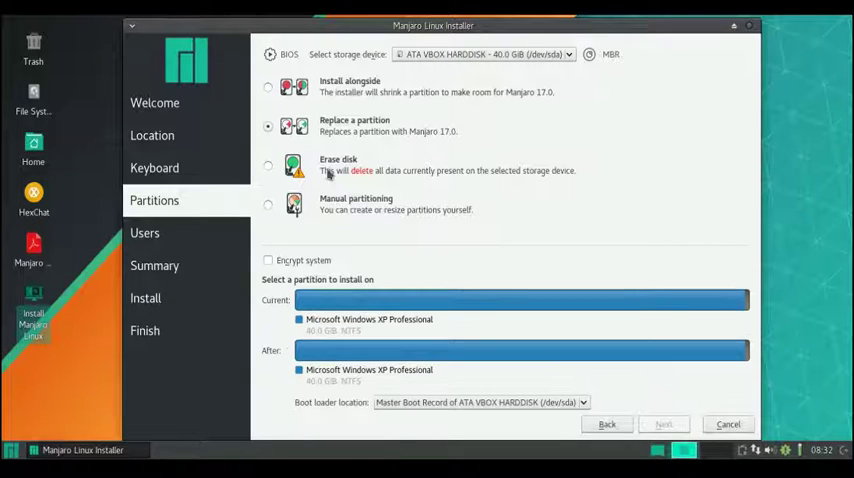
pyautogui.click(267, 165)
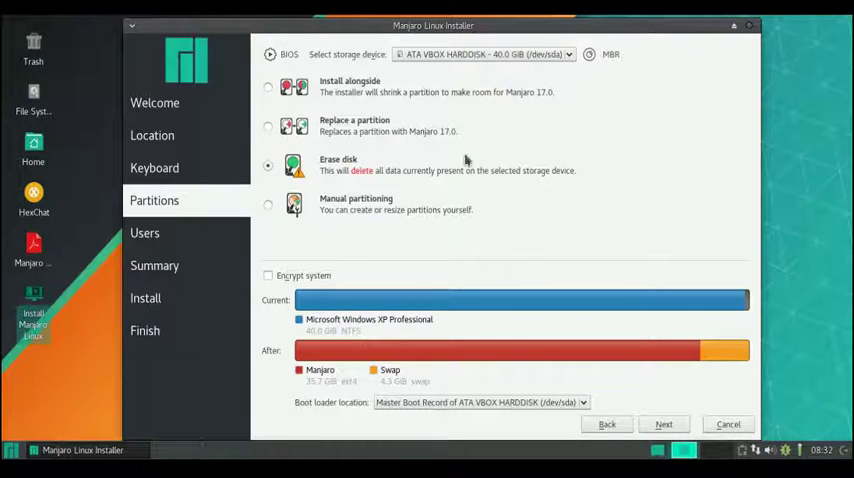
pyautogui.moveTo(437, 218)
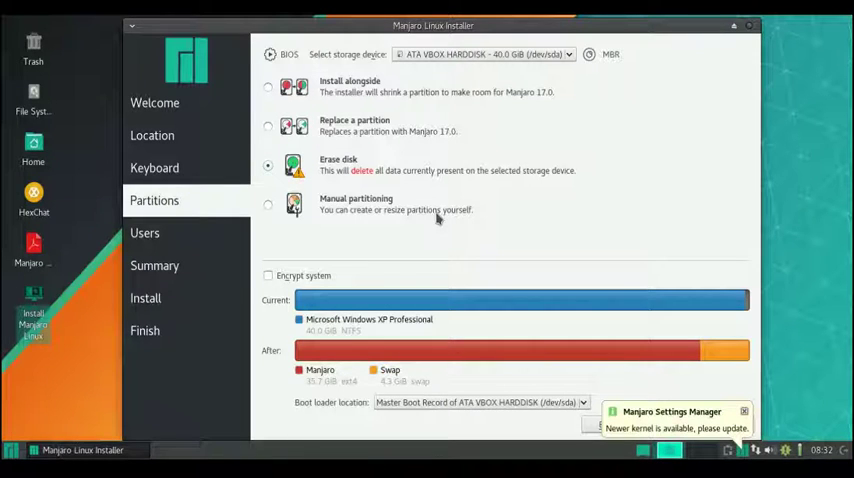
pyautogui.moveTo(658, 350)
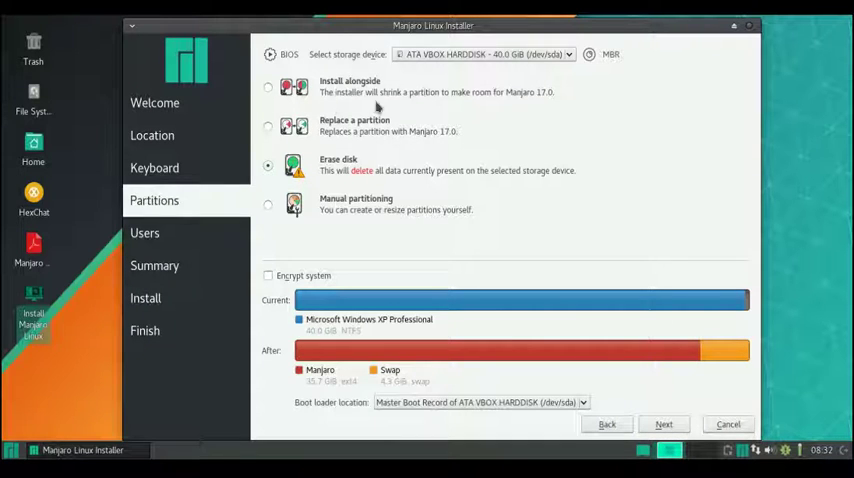
pyautogui.moveTo(251, 124)
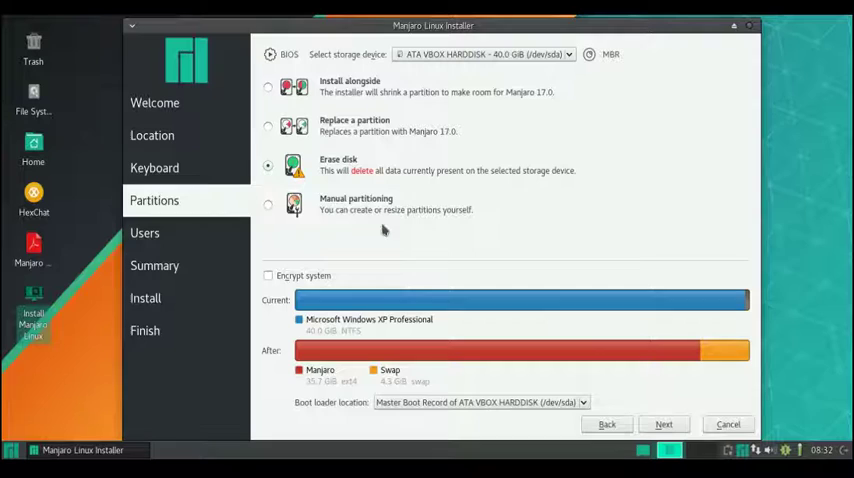
pyautogui.moveTo(339, 199)
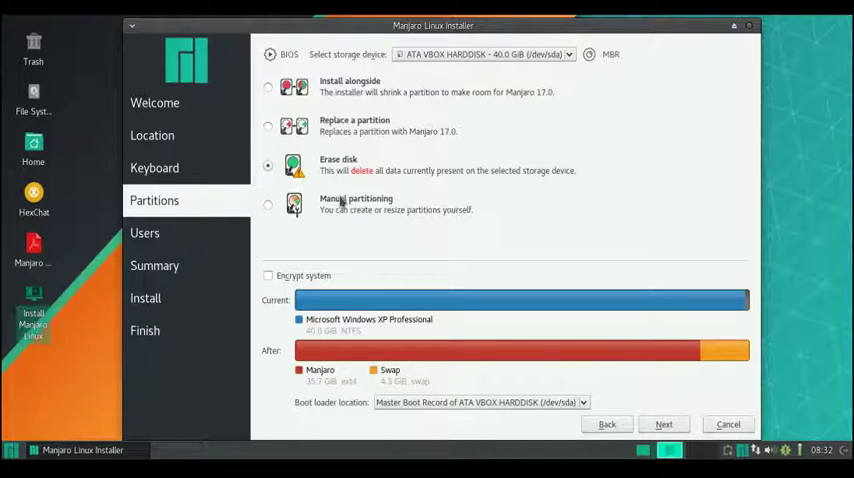
pyautogui.moveTo(345, 202)
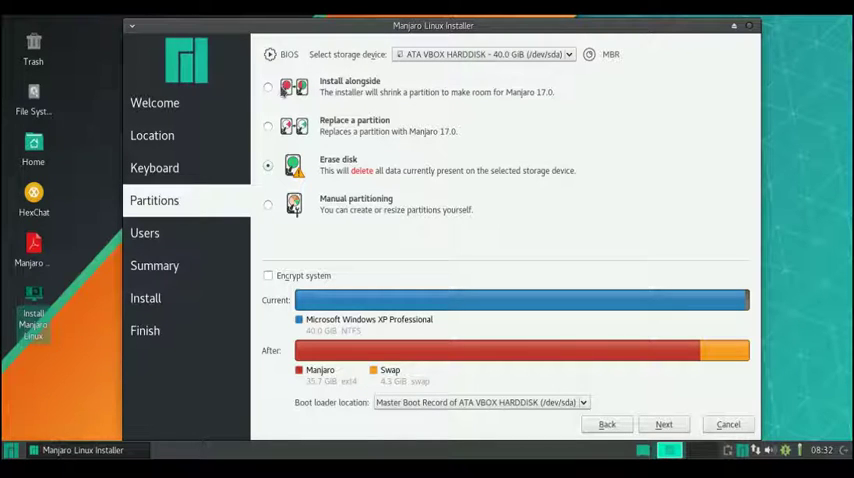
pyautogui.click(270, 88)
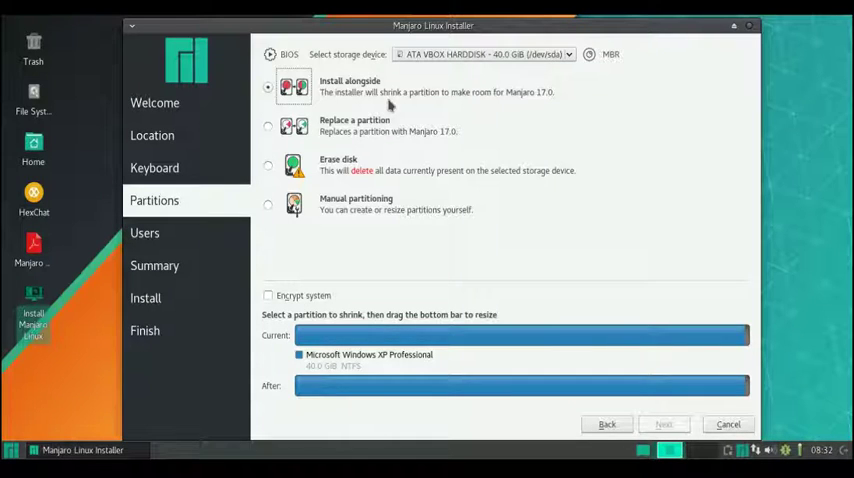
pyautogui.moveTo(478, 117)
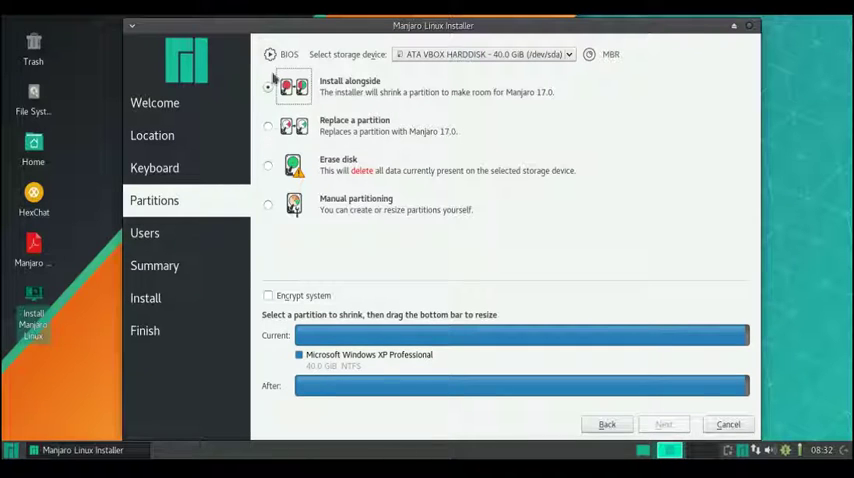
# Settle on Erase disk, planning a 35.7 GB Manjaro partition plus 4.3 GB swap.
pyautogui.click(269, 90)
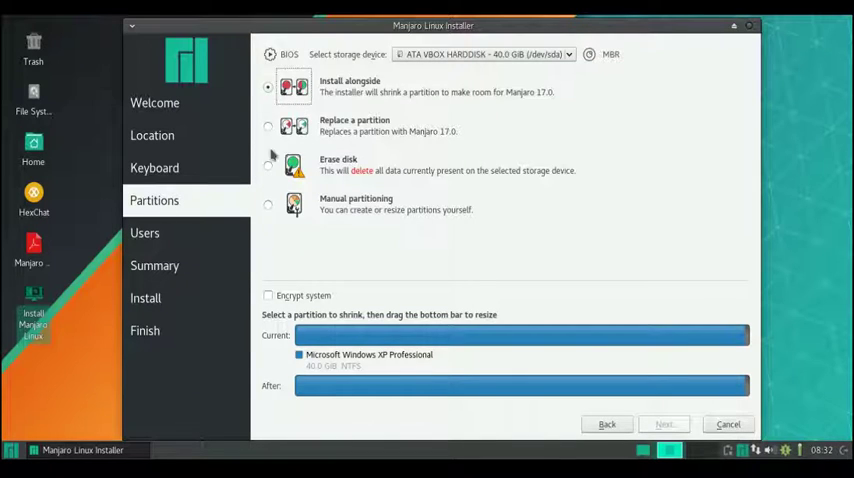
pyautogui.moveTo(374, 92)
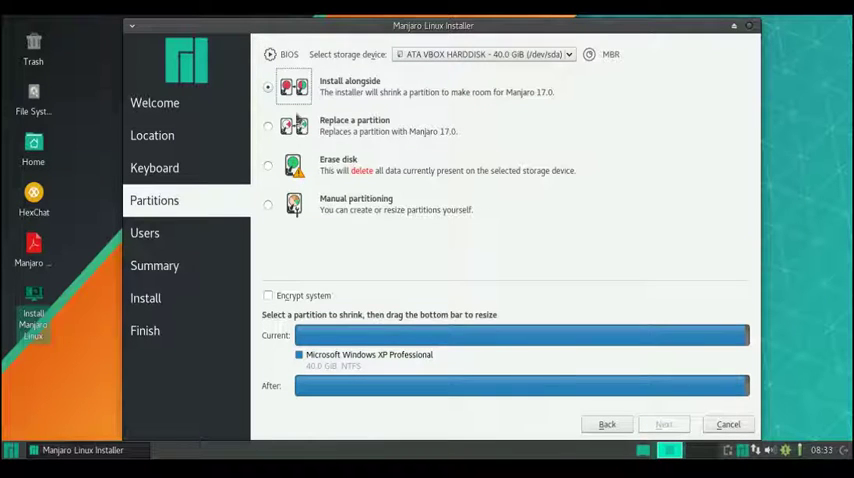
pyautogui.moveTo(370, 92)
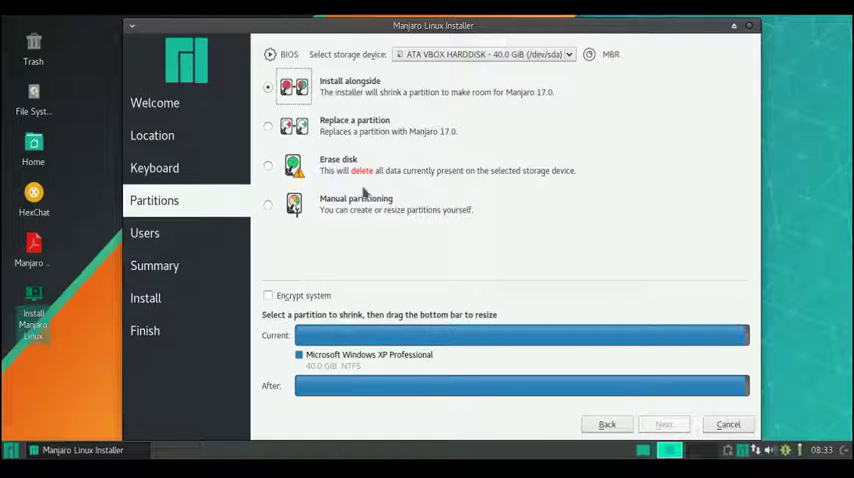
pyautogui.click(269, 166)
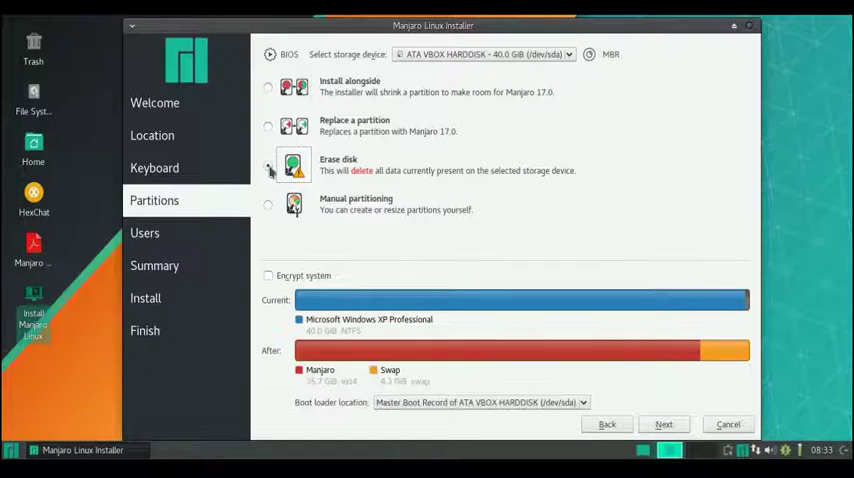
pyautogui.click(267, 164)
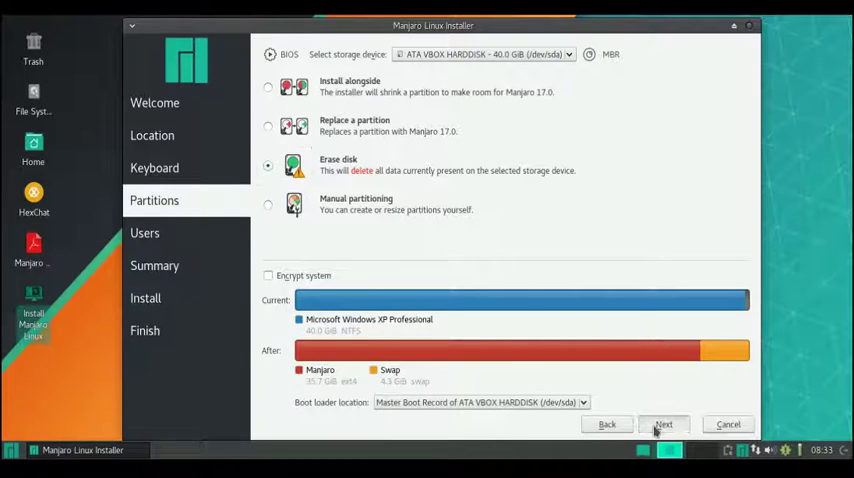
# Proceed to the Users page and enter the full name Linux Lounge.
pyautogui.click(666, 424)
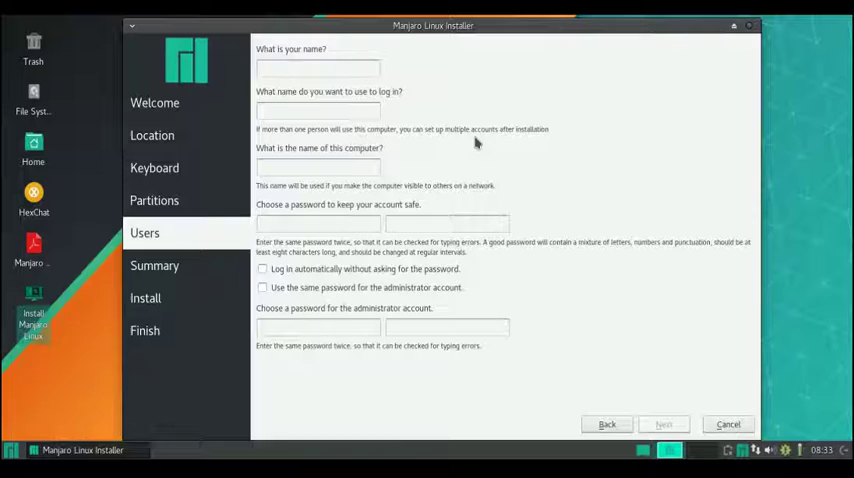
pyautogui.click(313, 72)
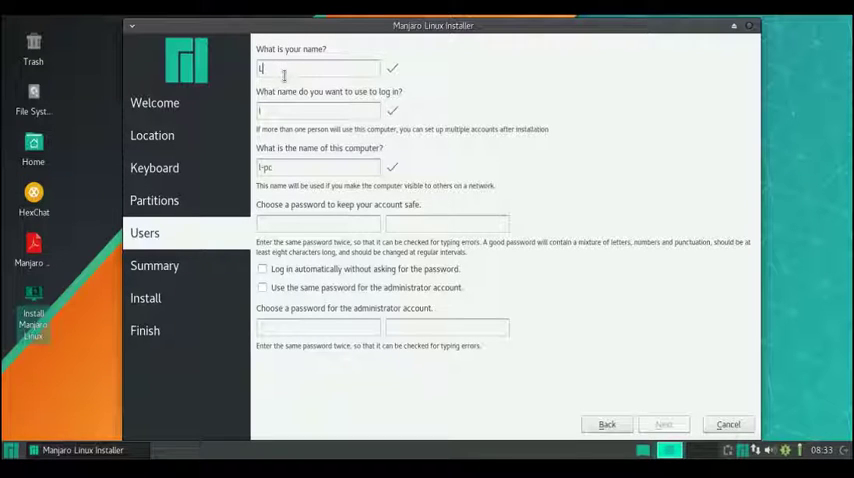
pyautogui.write('Linux K')
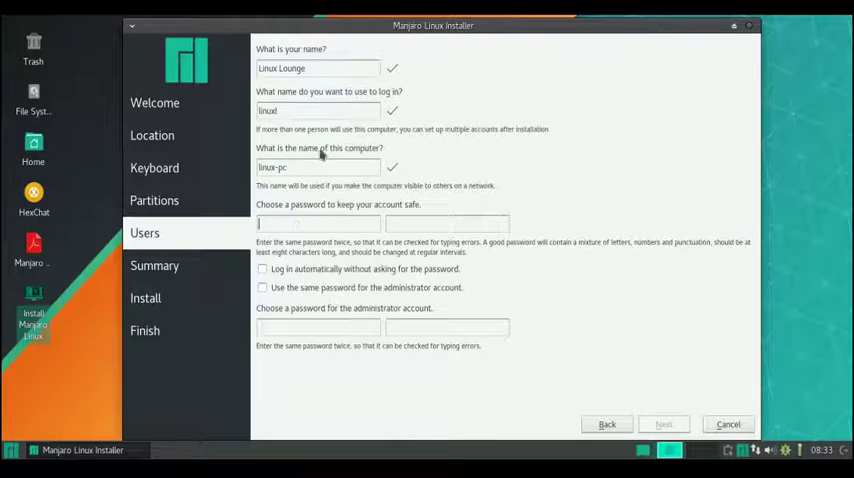
# Correct the surname and move to the login name linuxlounge with computer name linux-pc.
pyautogui.doubleClick(300, 68)
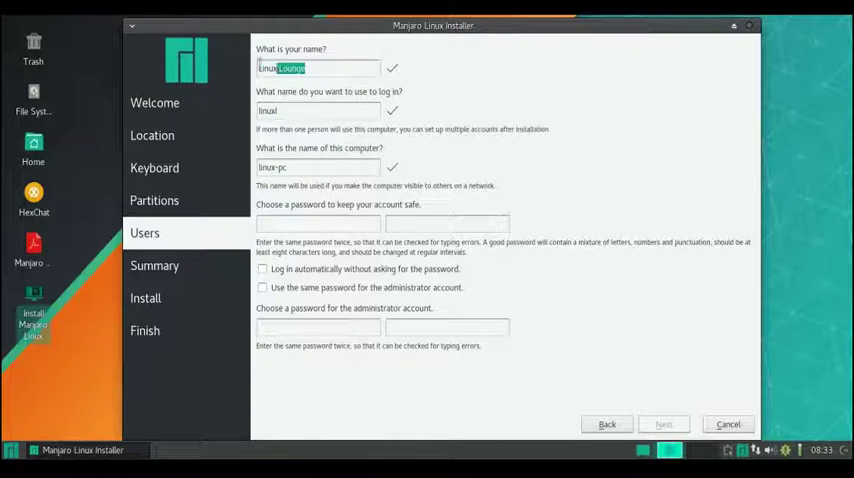
pyautogui.click(11, 451)
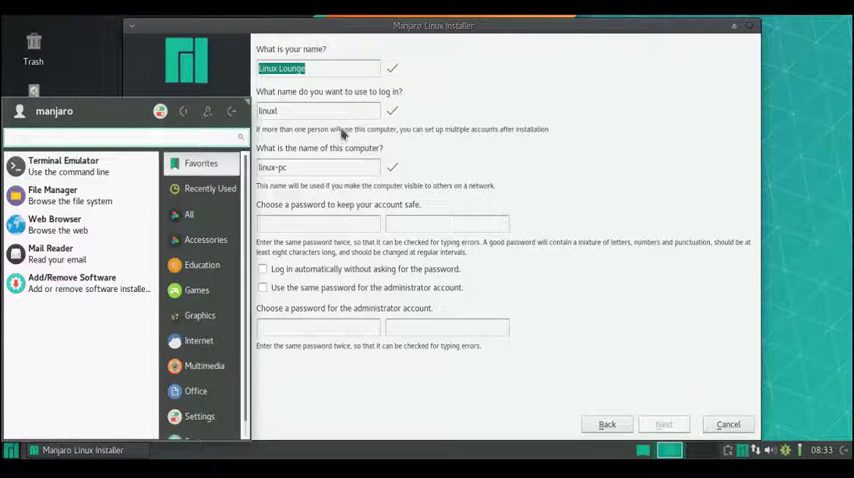
pyautogui.click(318, 110)
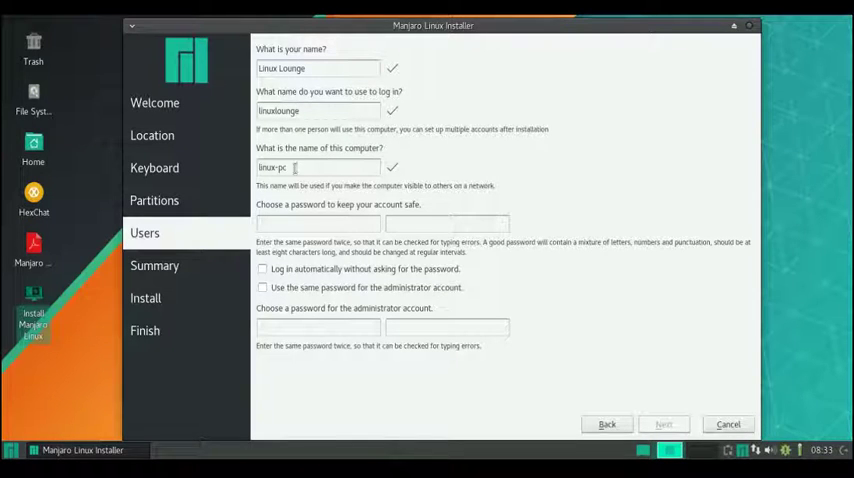
pyautogui.moveTo(393, 161)
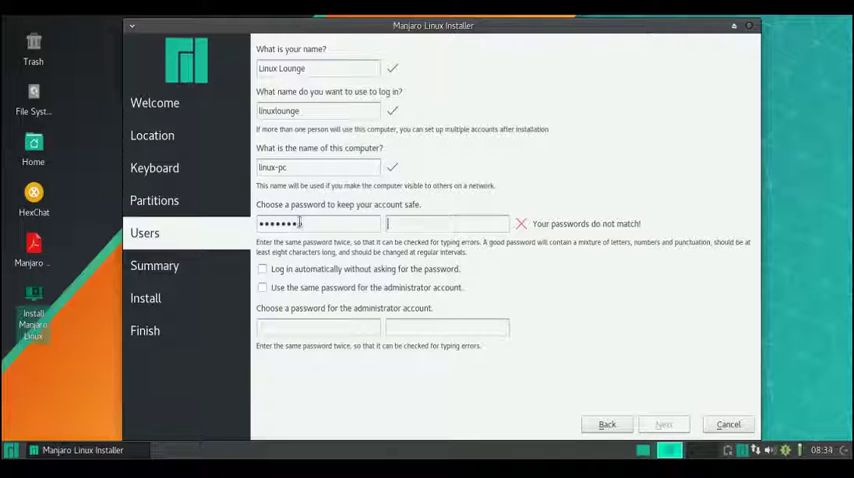
# Confirm the password, enable automatic login and reuse it for the administrator account.
pyautogui.write('•••••')
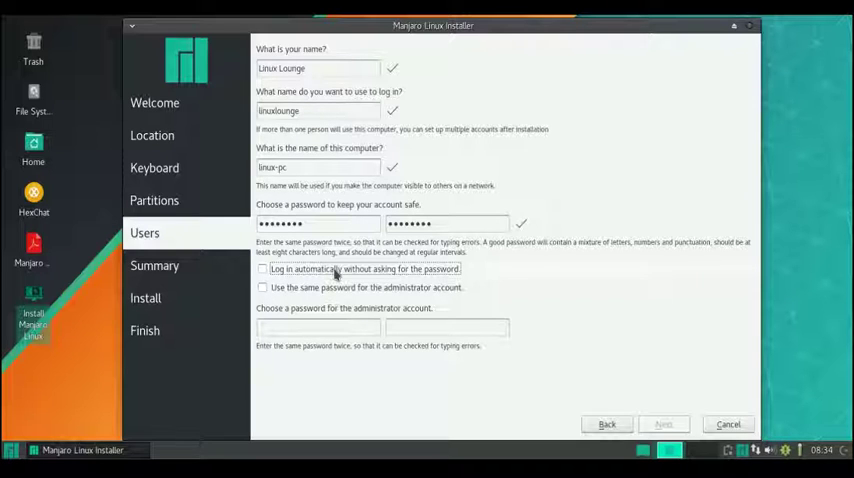
pyautogui.click(259, 269)
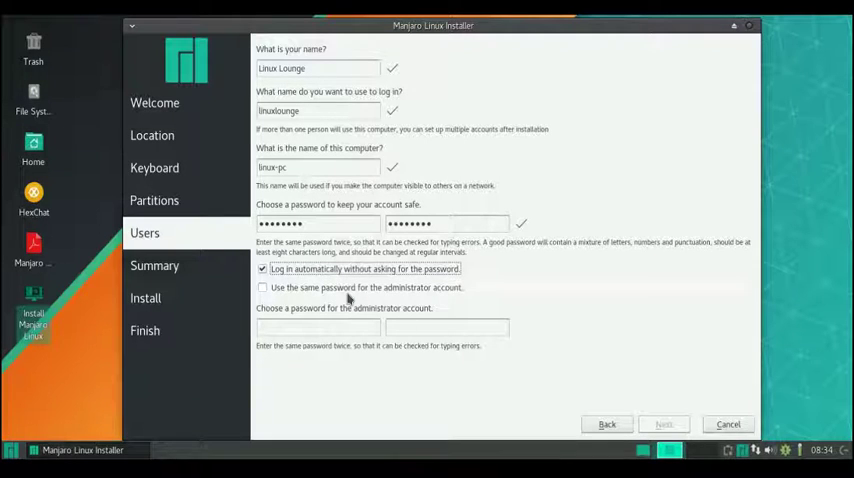
pyautogui.moveTo(372, 247)
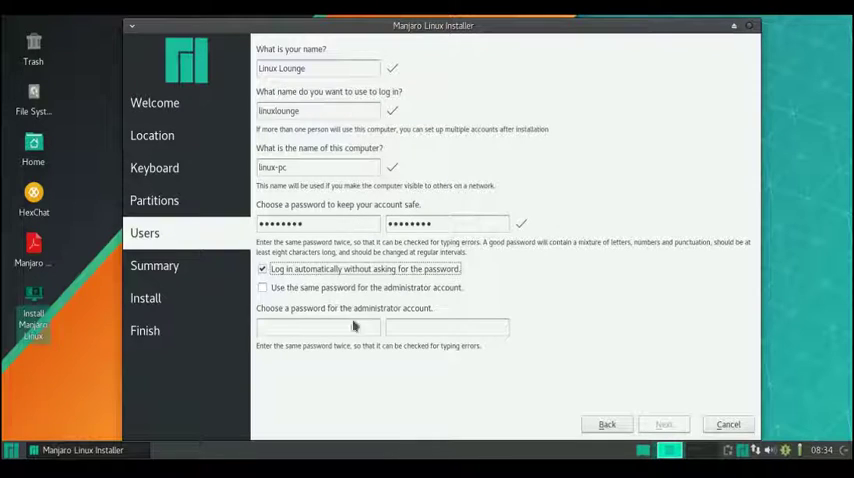
pyautogui.moveTo(377, 289)
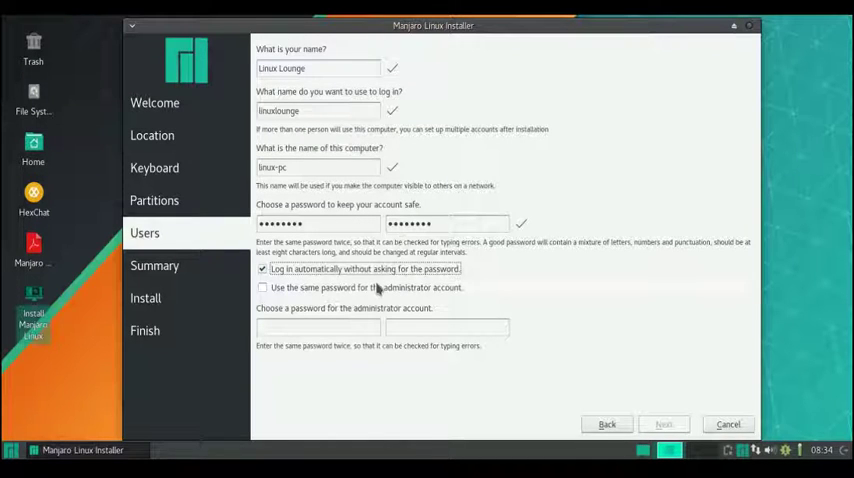
pyautogui.click(262, 288)
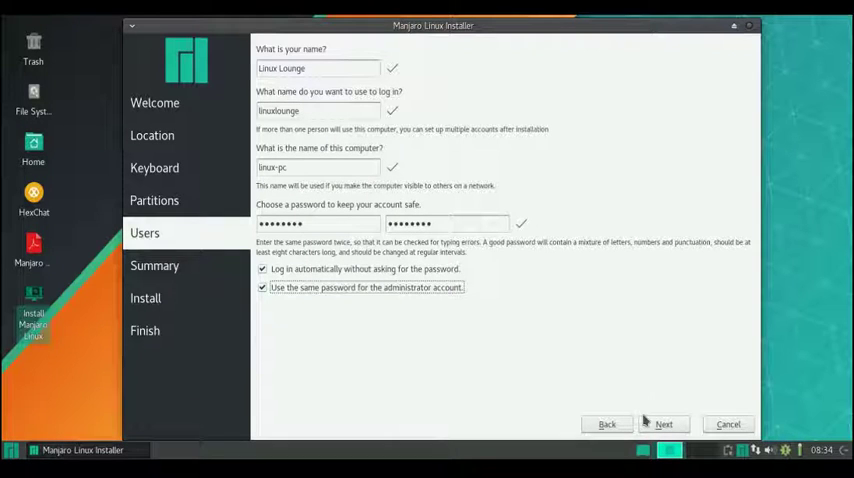
# Review the Summary: London timezone, UK keyboard, disk erased for Manjaro plus swap.
pyautogui.click(663, 424)
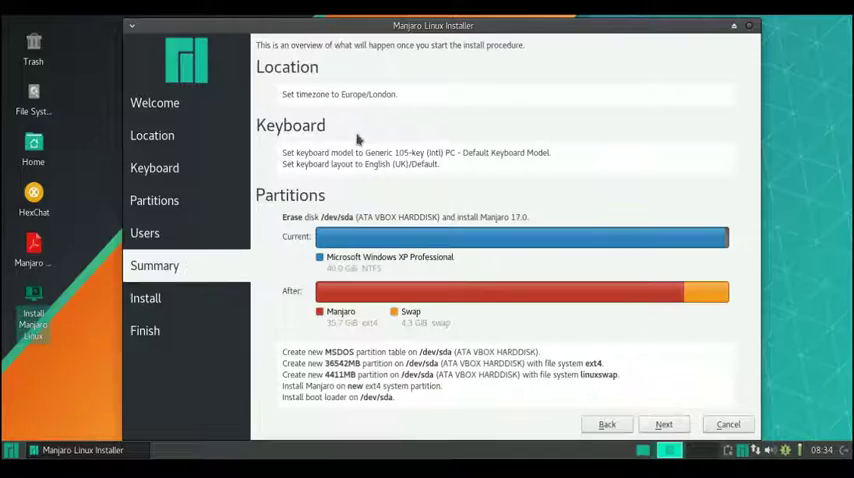
pyautogui.moveTo(402, 273)
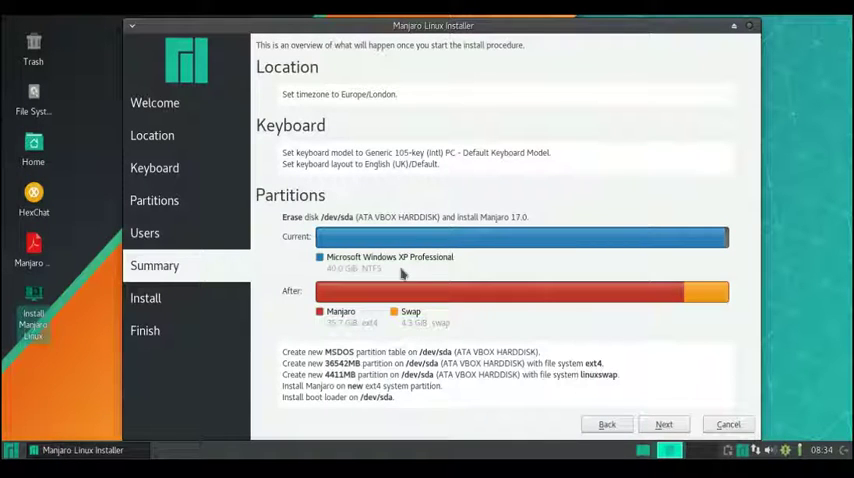
pyautogui.moveTo(543, 136)
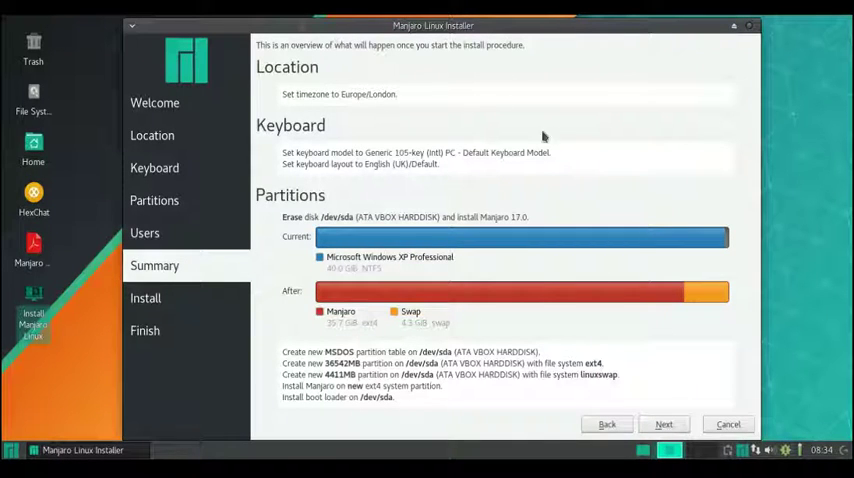
pyautogui.moveTo(478, 403)
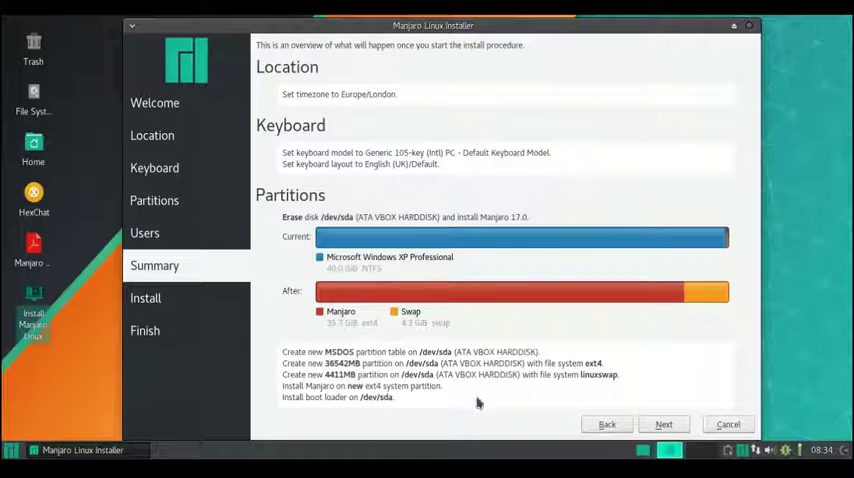
pyautogui.moveTo(460, 248)
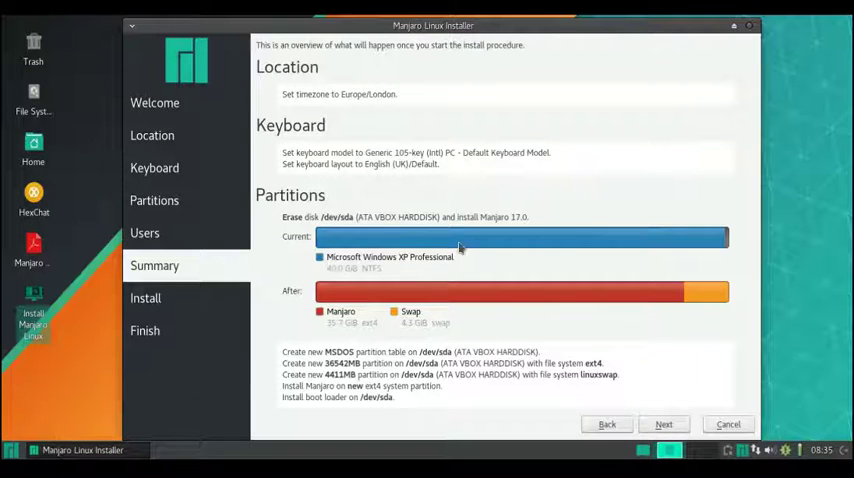
pyautogui.moveTo(386, 322)
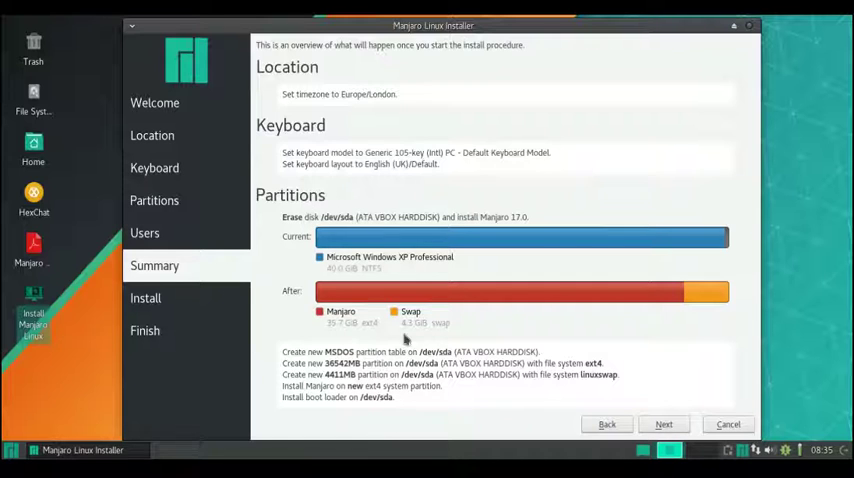
pyautogui.moveTo(445, 336)
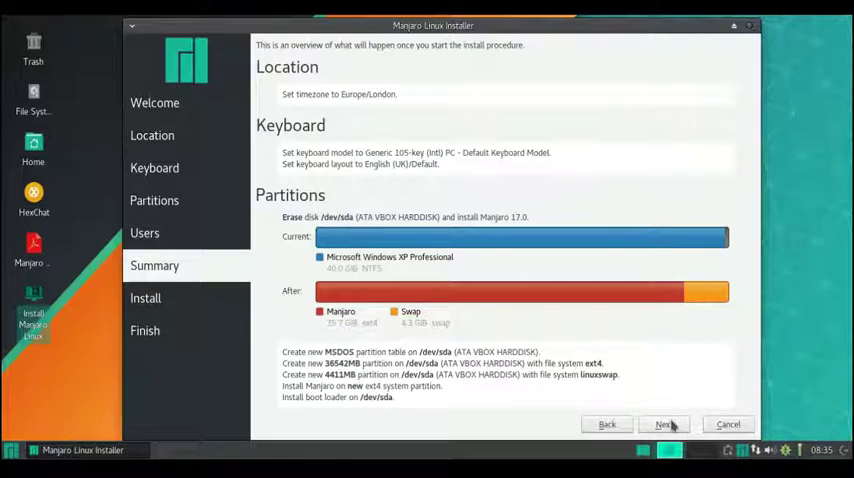
# Start the installation and choose Restart now once Manjaro 17.0 reports All done.
pyautogui.click(663, 423)
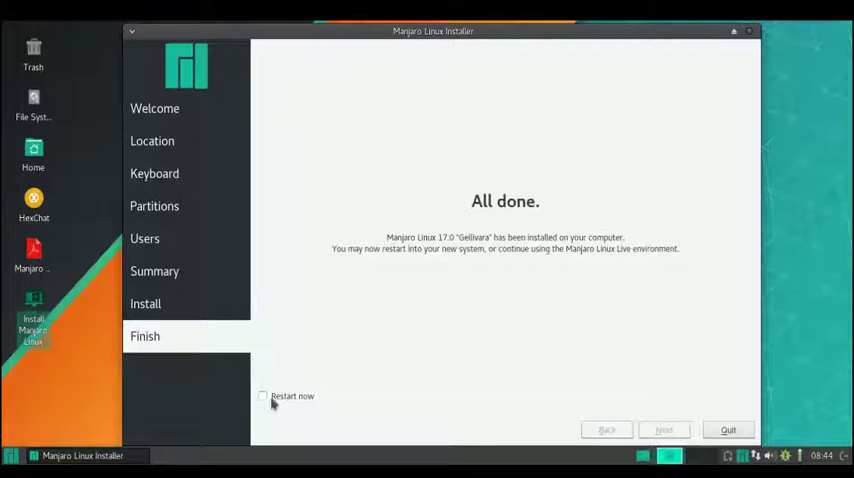
pyautogui.click(266, 396)
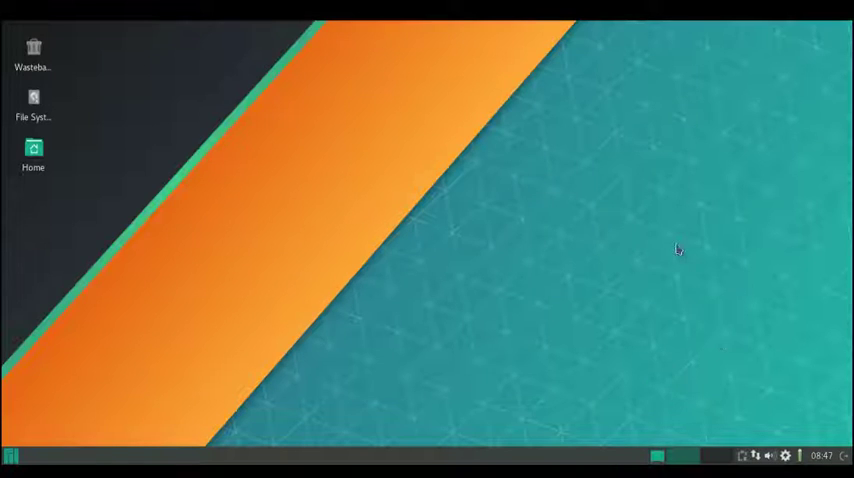
pyautogui.moveTo(479, 152)
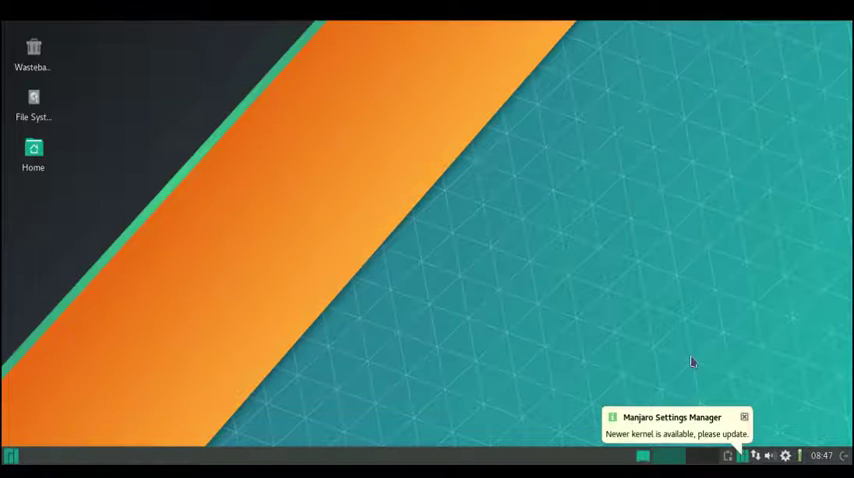
# Dismiss the Manjaro Settings Manager newer-kernel notice on the new XFCE desktop.
pyautogui.click(746, 418)
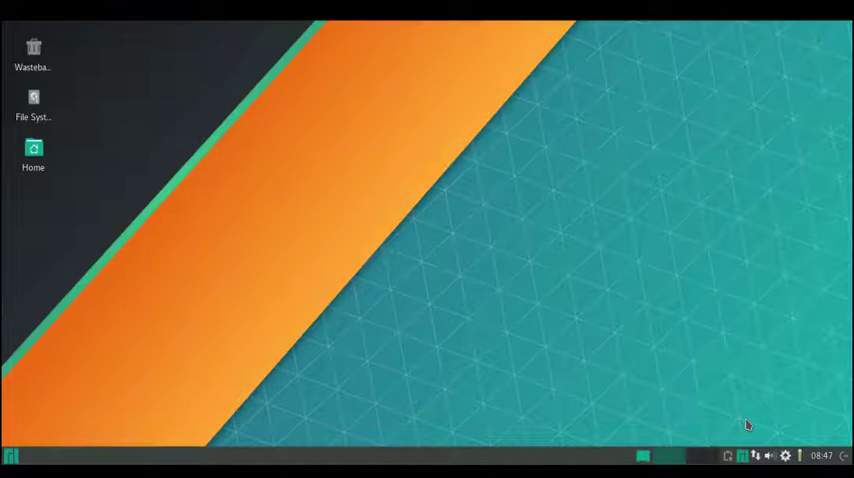